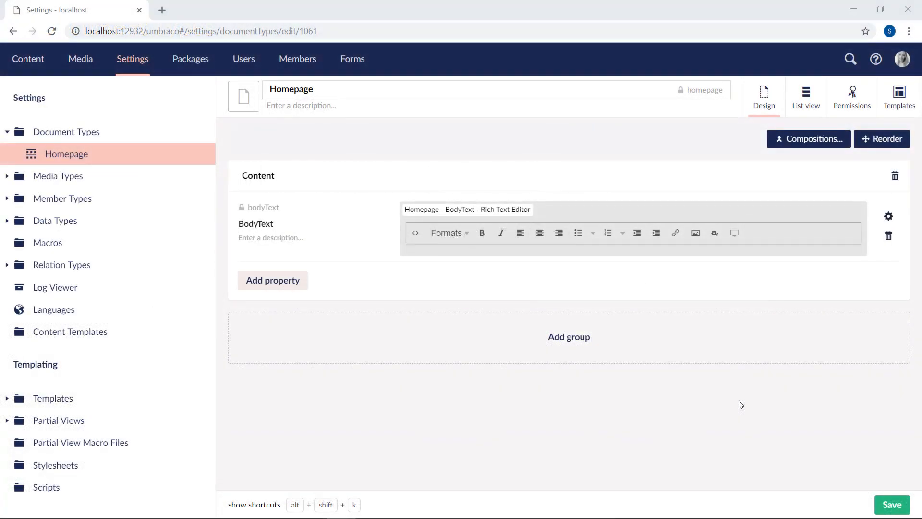
mouse_move(786, 408)
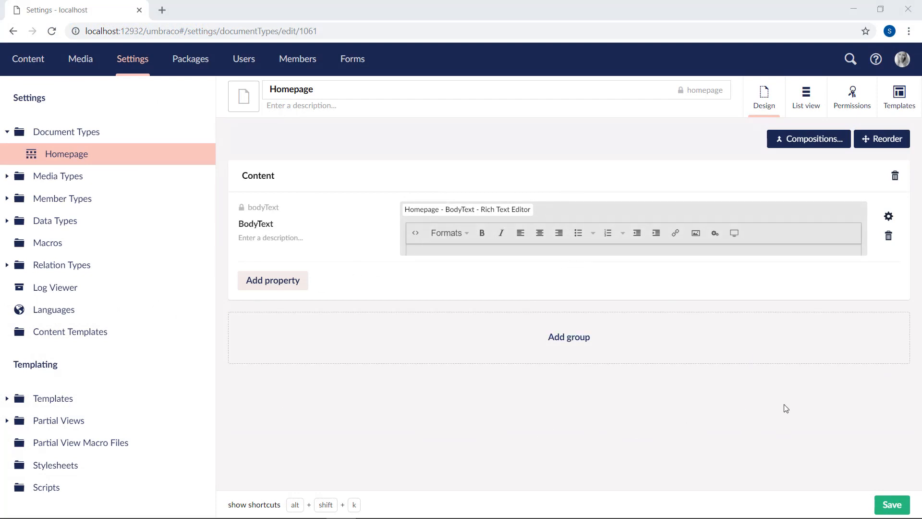
Step: Add a new Content-group property named 'Promo text' (alias promoText) on Homepage
click(272, 280)
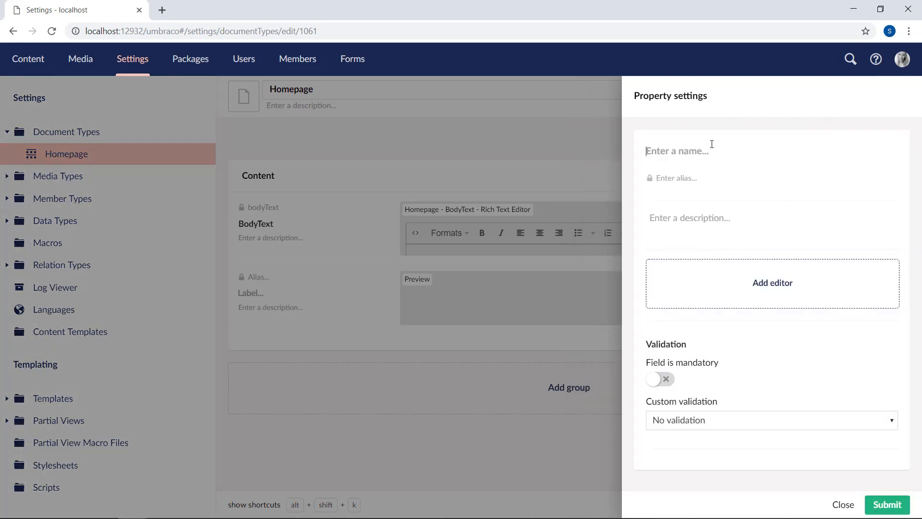
text(P)
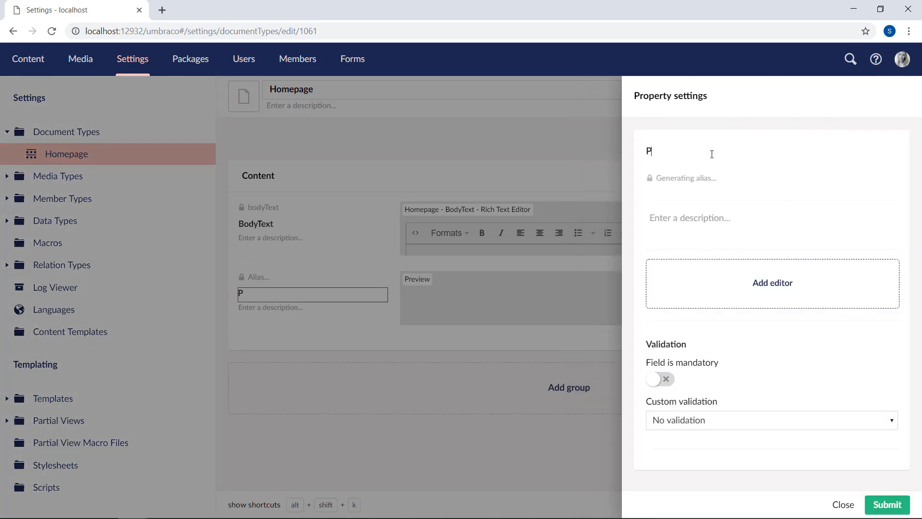
text(romo)
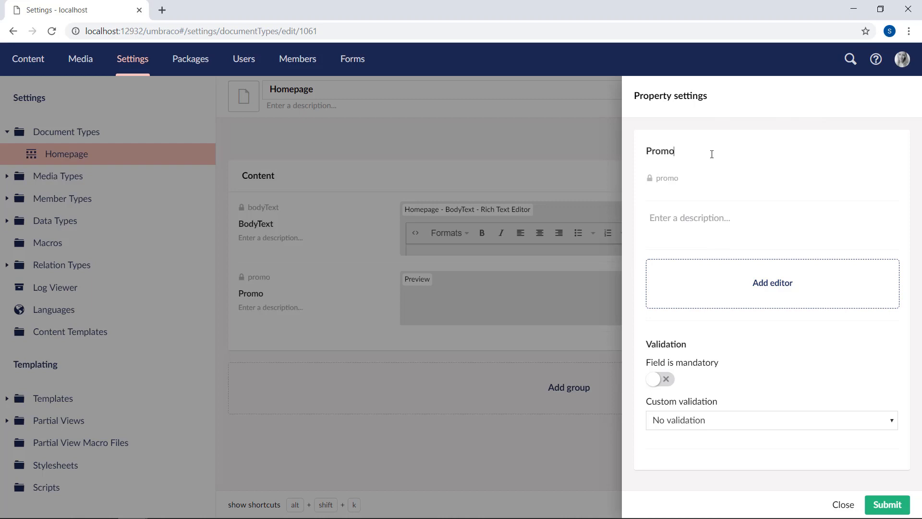
text(text)
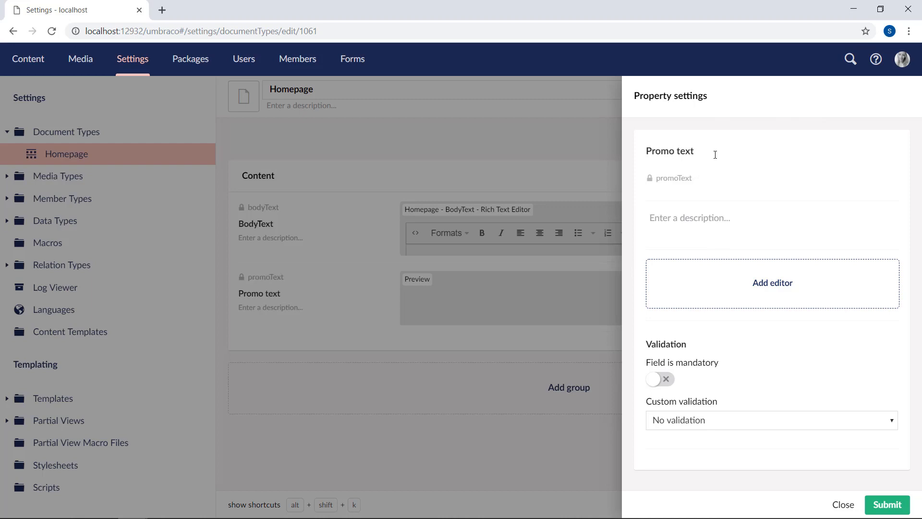
Step: Bring up the editor picker for the Promo text property
click(772, 282)
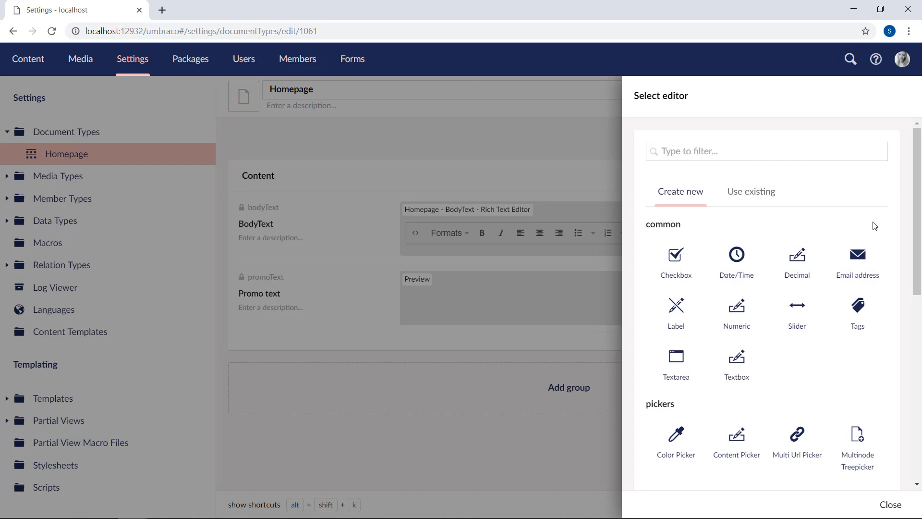
click(766, 151)
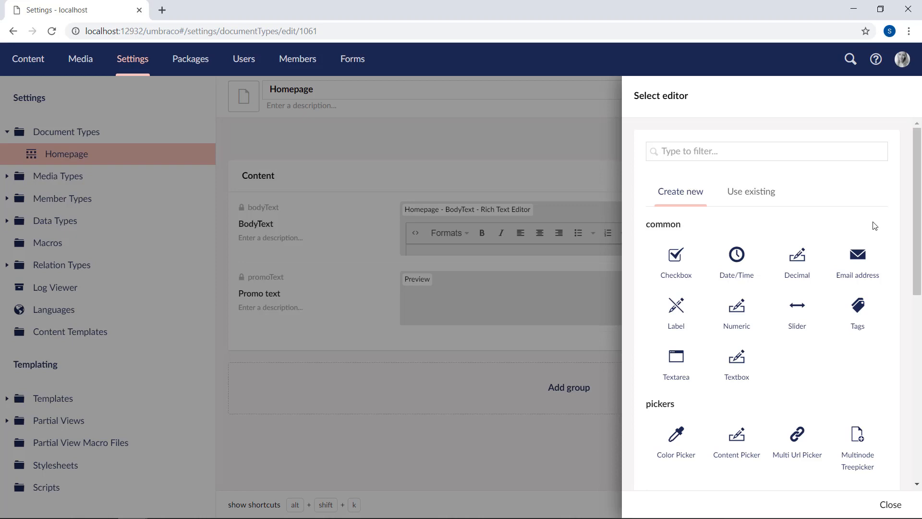
mouse_move(798, 230)
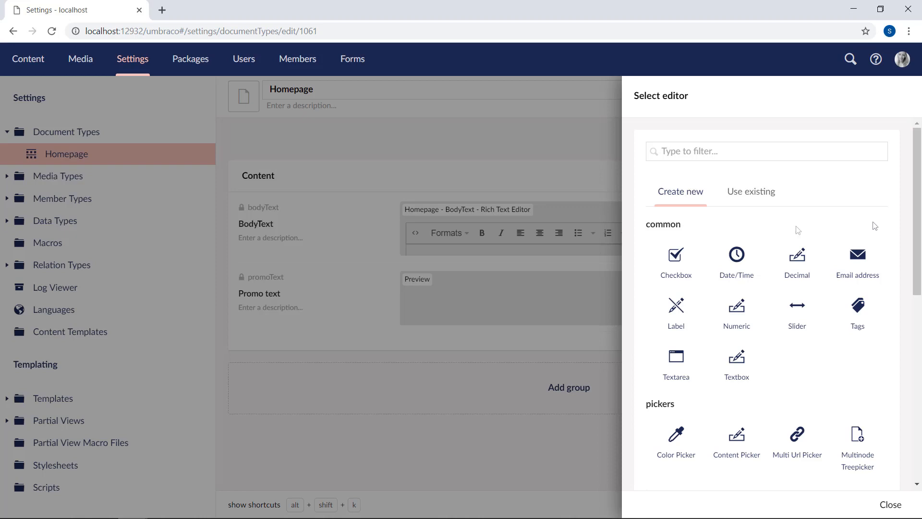
mouse_move(701, 211)
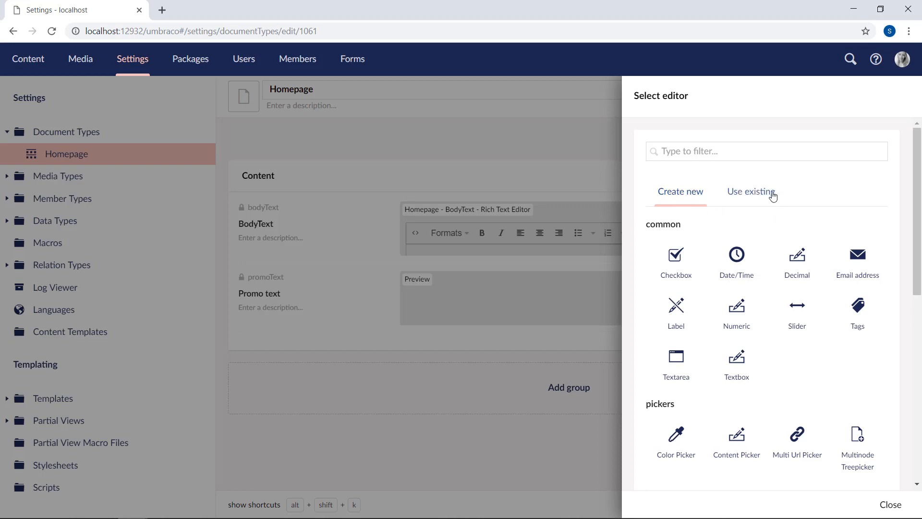
Step: Choose the existing Richtext editor (Umbraco.TinyMCE) for Promo text from Use existing
click(751, 191)
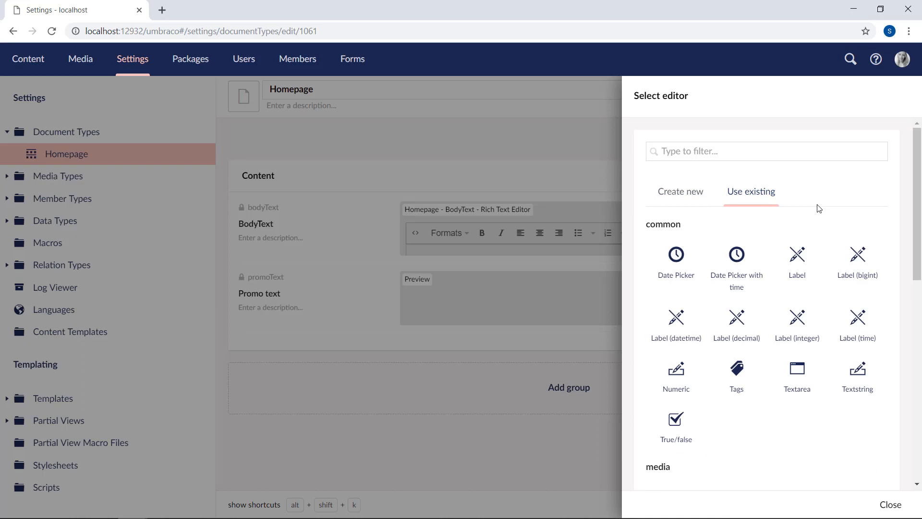
mouse_move(885, 217)
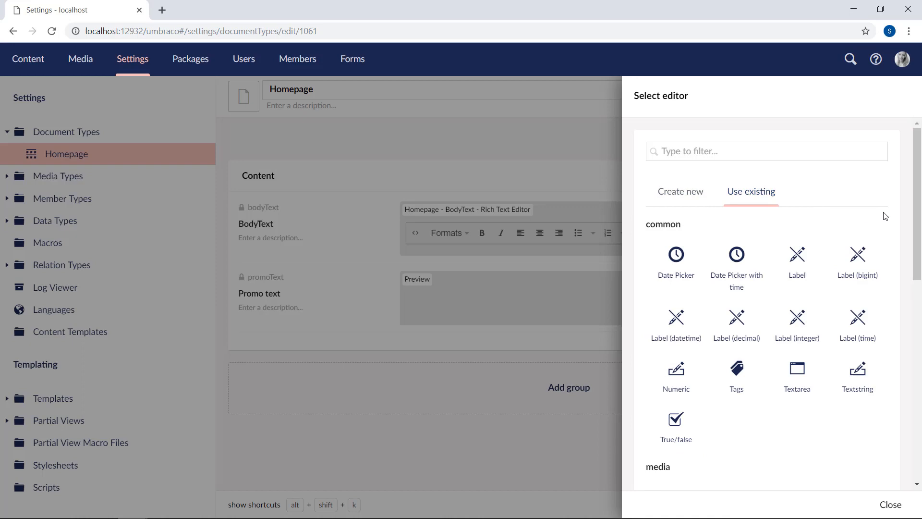
scroll(down, 3)
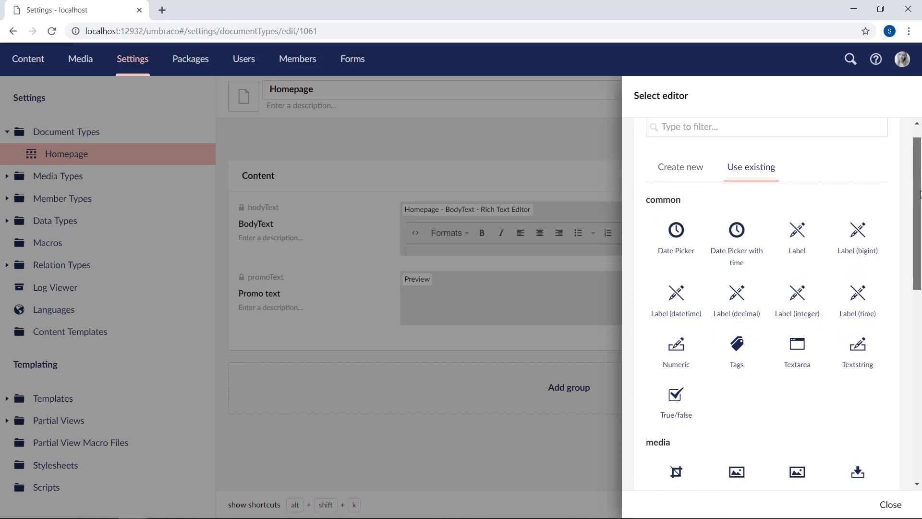
scroll(down, 3)
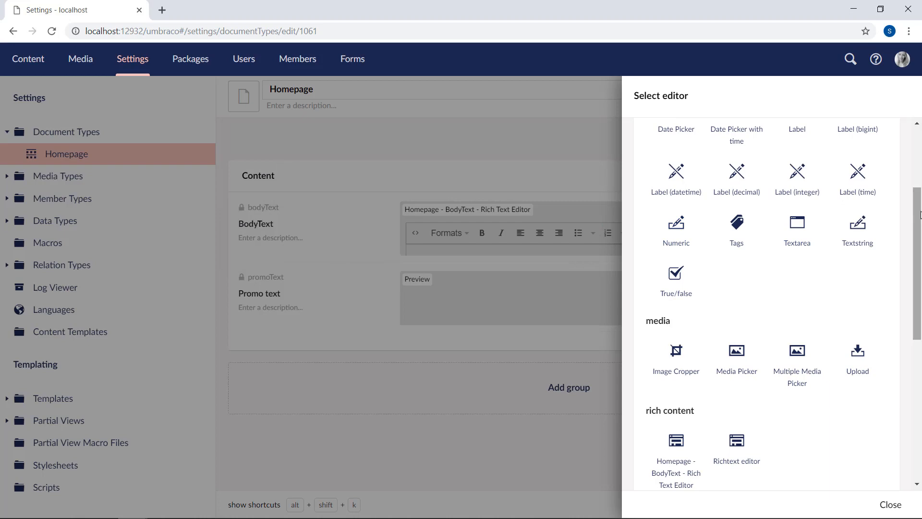
scroll(down, 3)
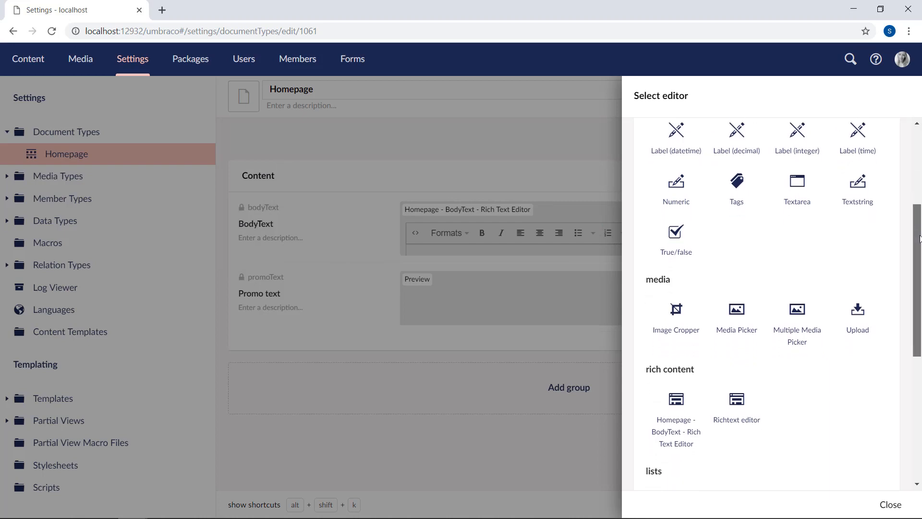
scroll(down, 3)
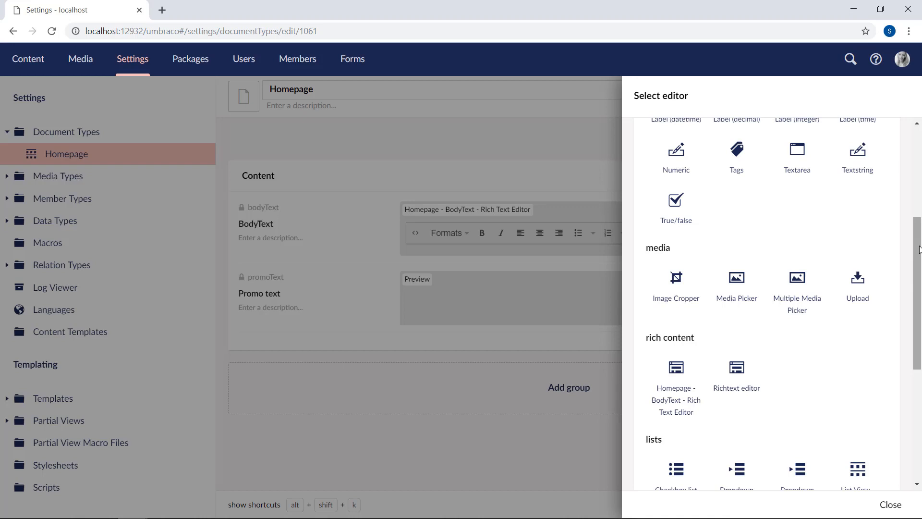
scroll(down, 3)
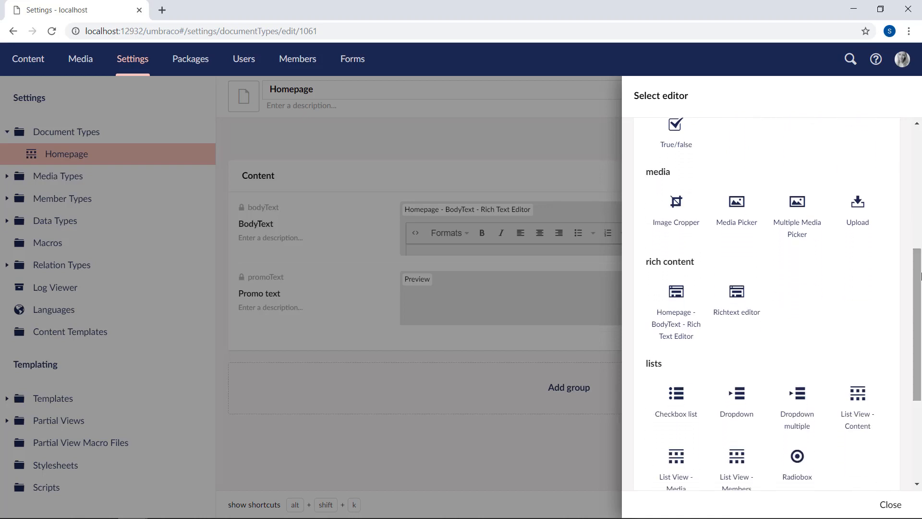
mouse_move(663, 371)
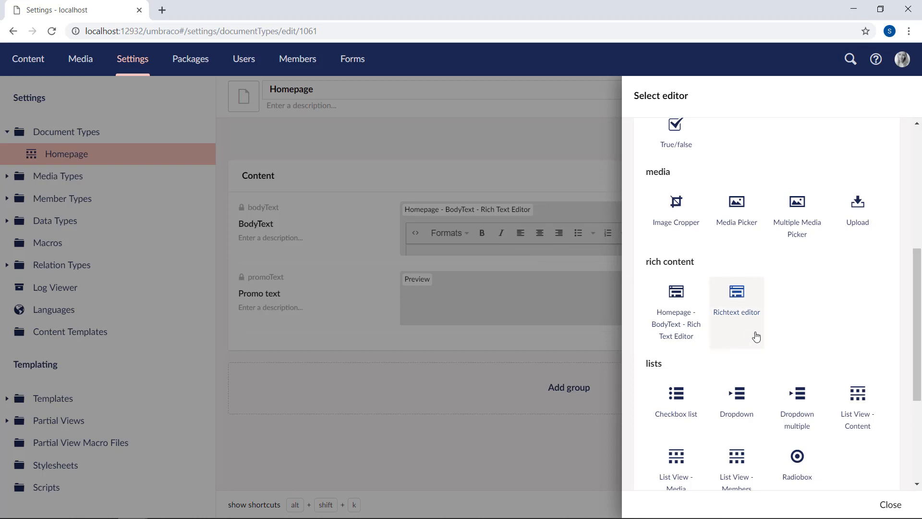
mouse_move(810, 337)
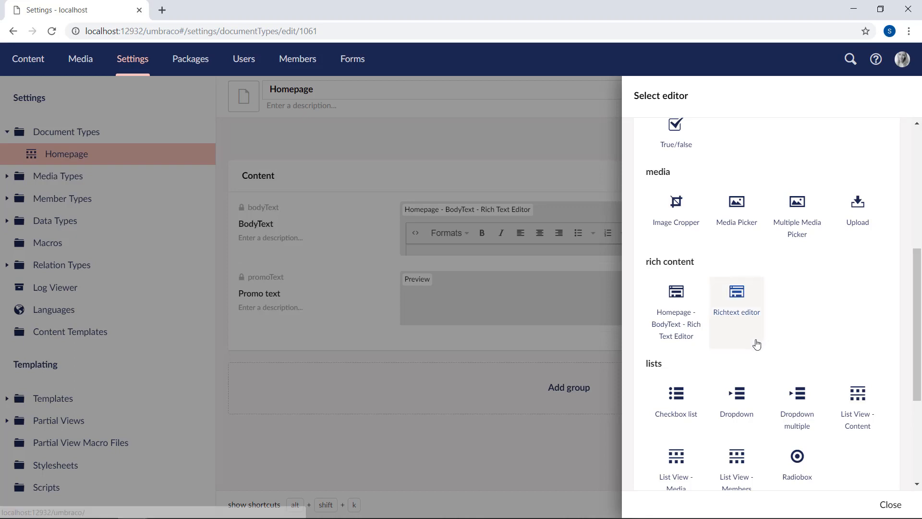
mouse_move(744, 321)
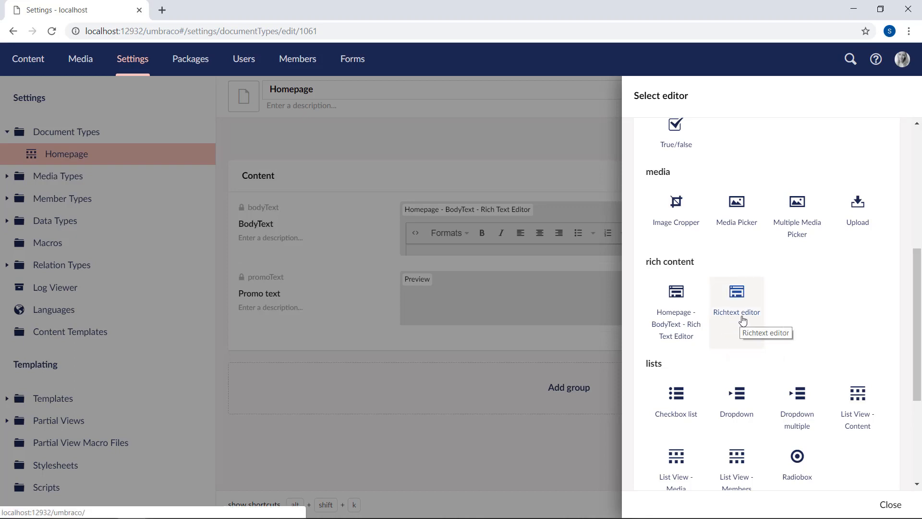
click(736, 297)
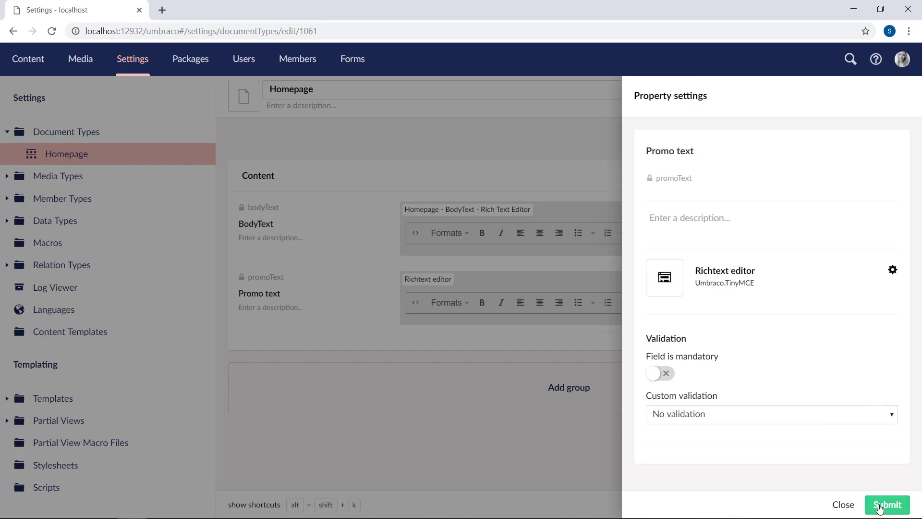
Step: Submit the Promo text property settings so Homepage lists it alongside BodyText
click(887, 504)
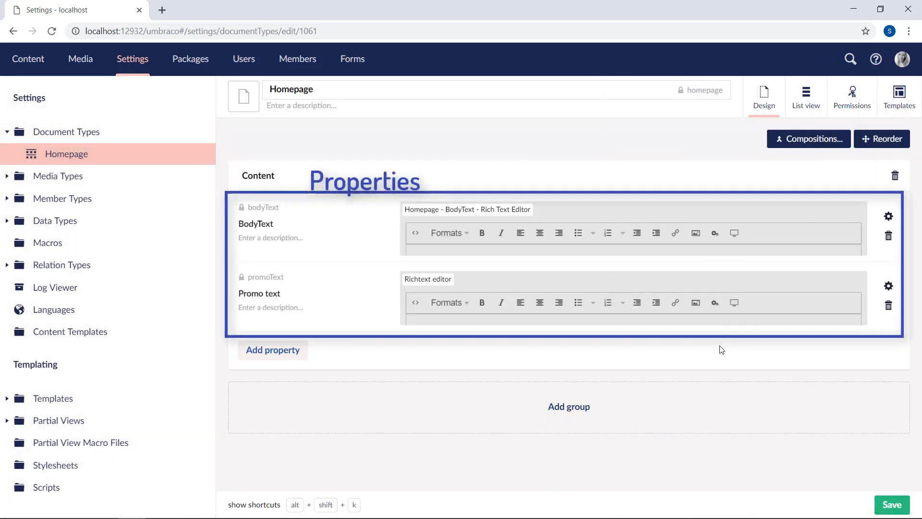
mouse_move(779, 306)
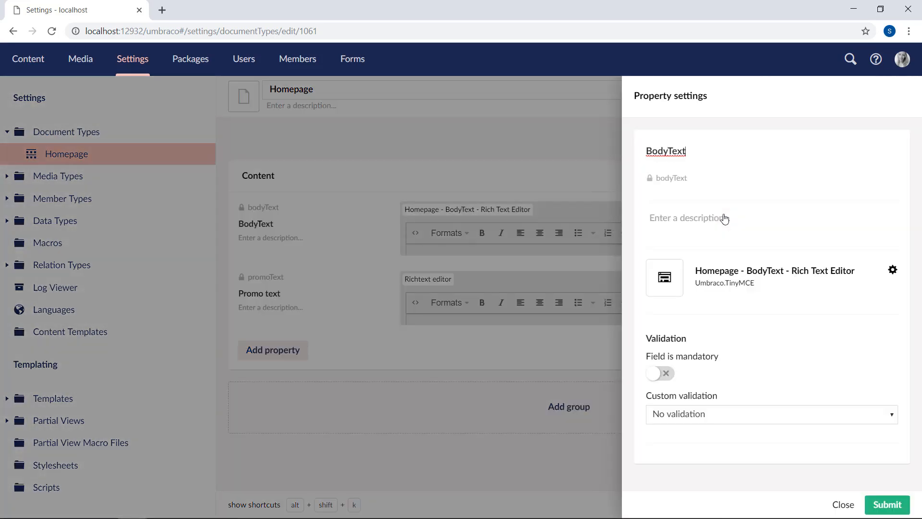
mouse_move(761, 240)
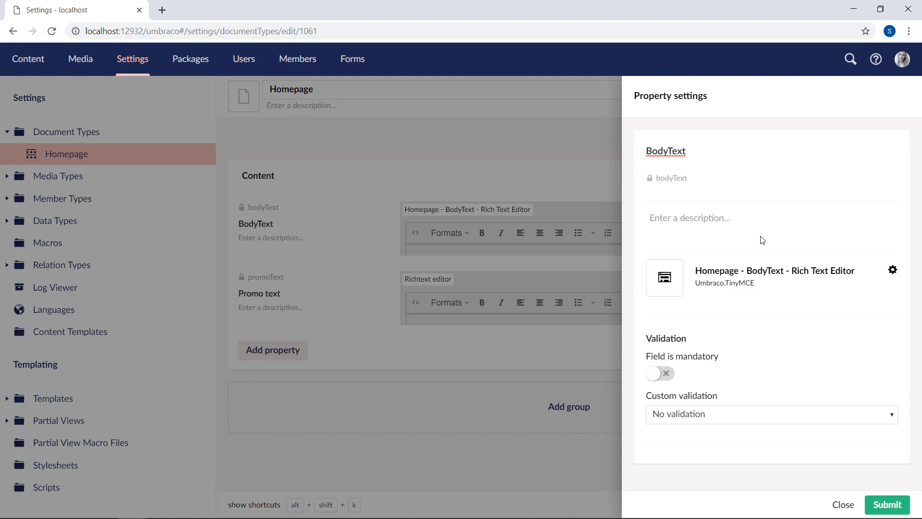
Step: Save BodyText's own rich text editor with trimmed toolbar and 100-pixel height, then its property settings
click(893, 271)
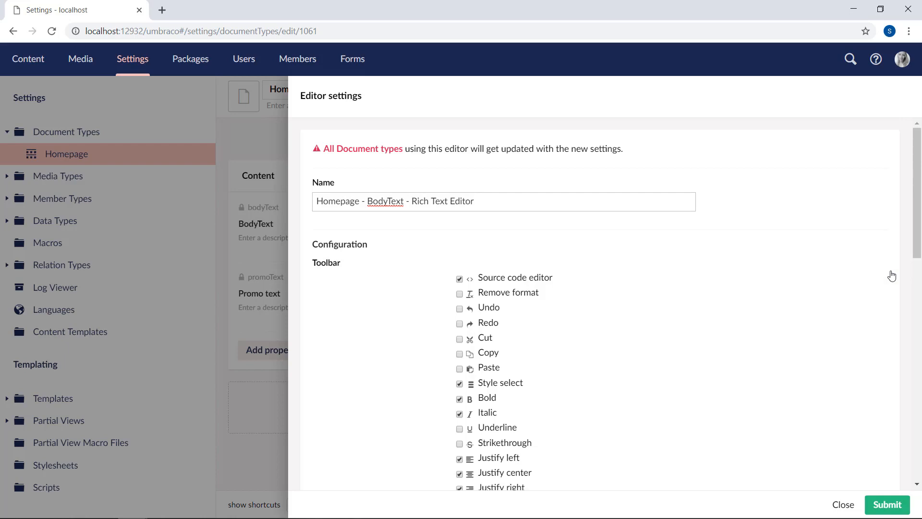
click(474, 200)
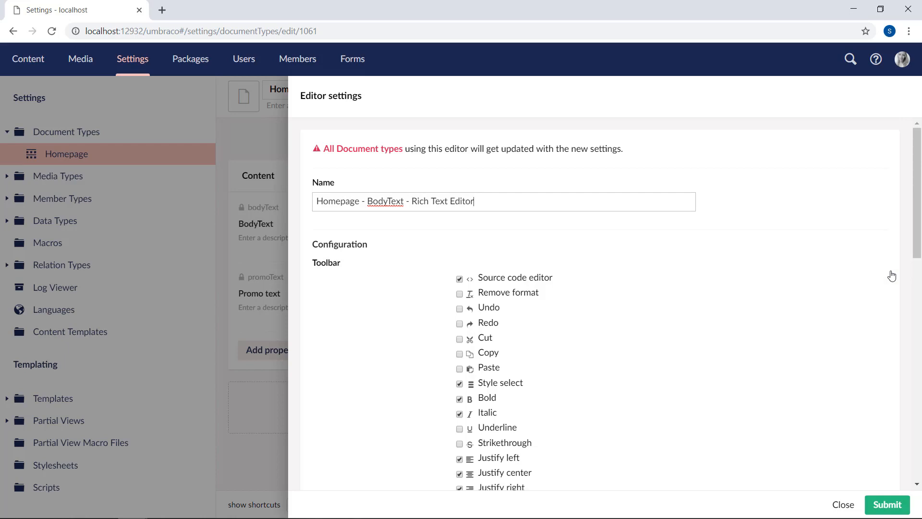
scroll(down, 3)
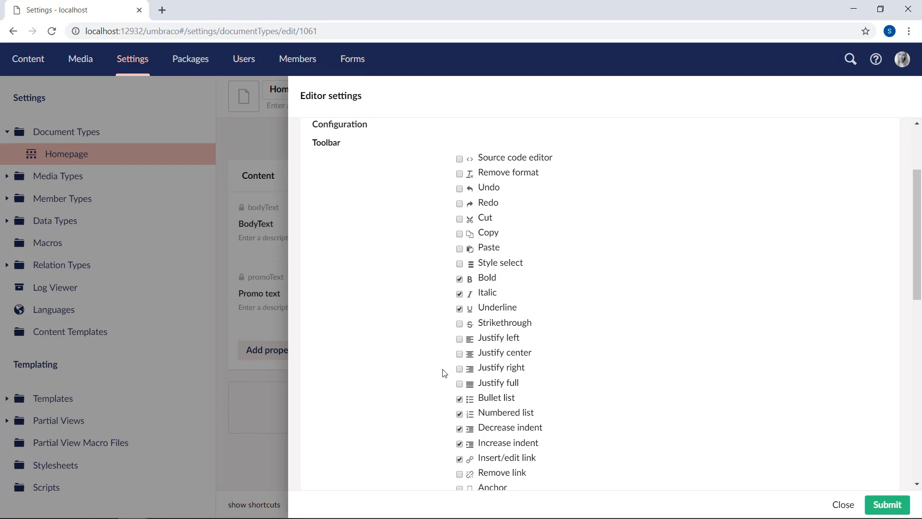
scroll(down, 3)
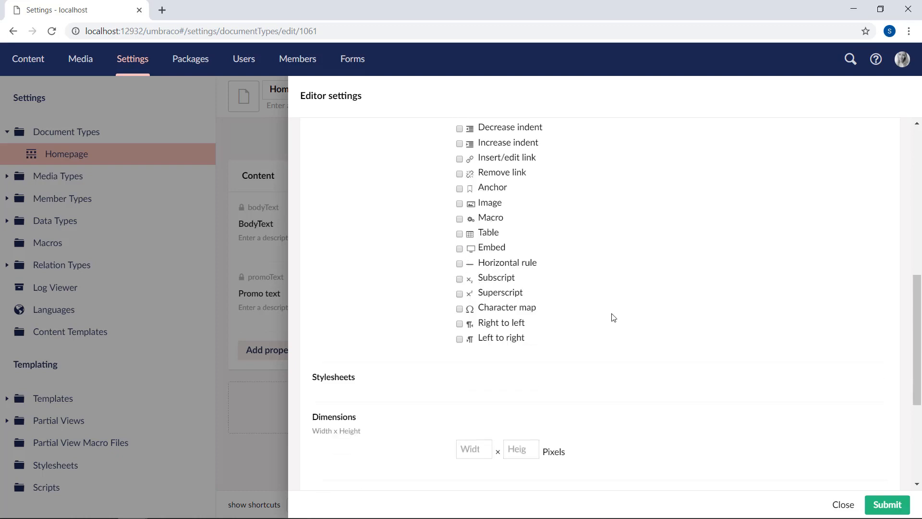
scroll(down, 3)
text(100)
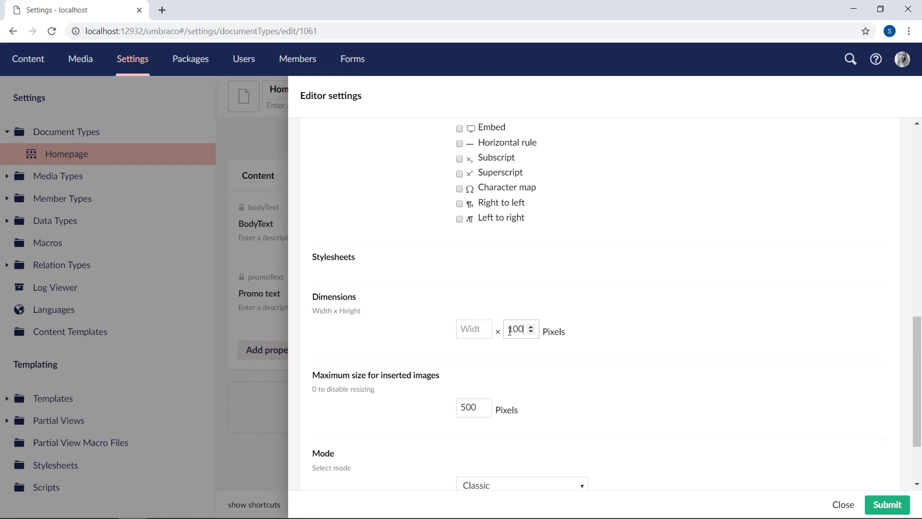
click(886, 505)
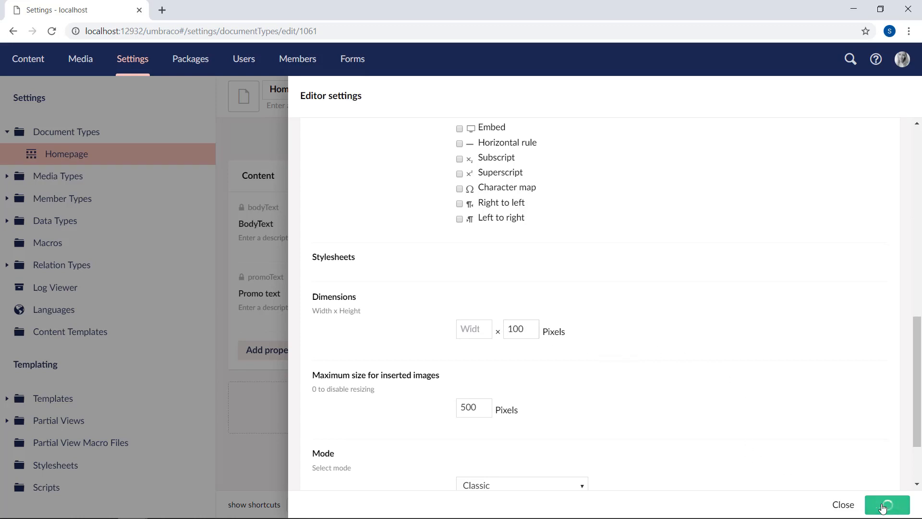
click(887, 505)
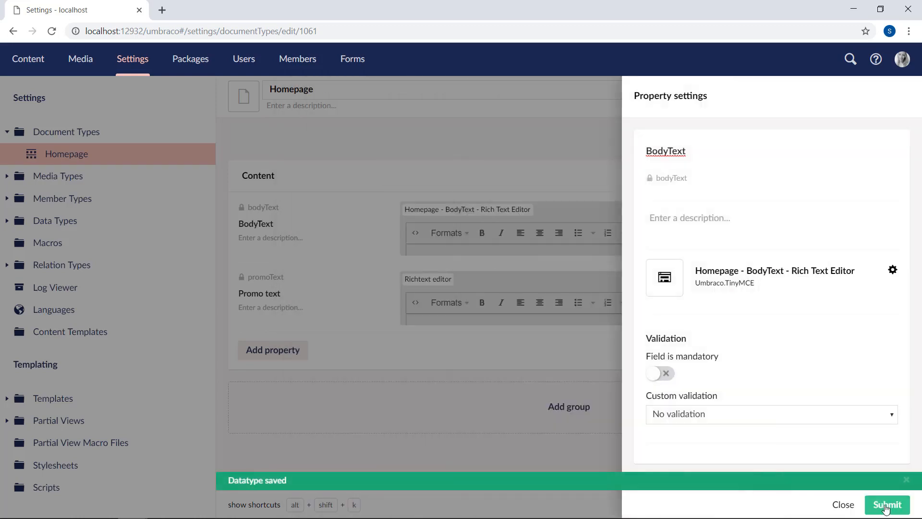
click(887, 504)
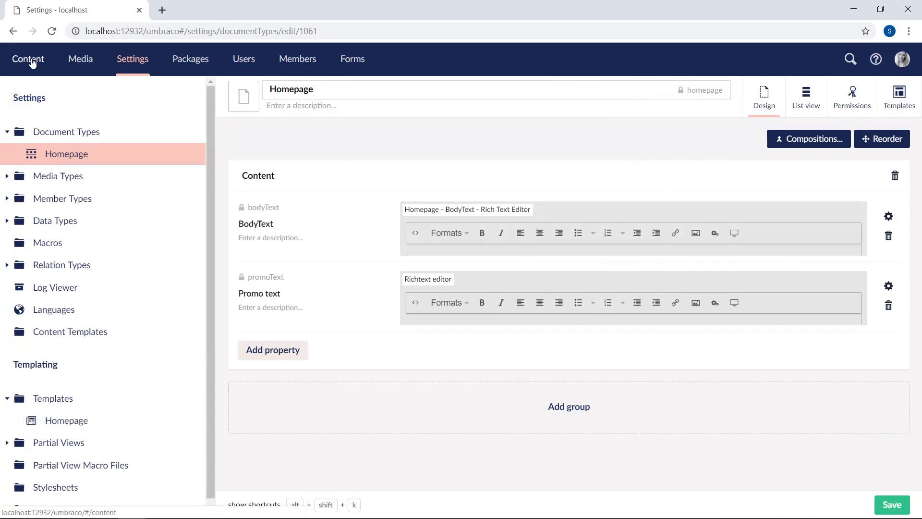
Step: Show the Frontpage content with BodyText's reduced bold/italic/underline editor
click(28, 58)
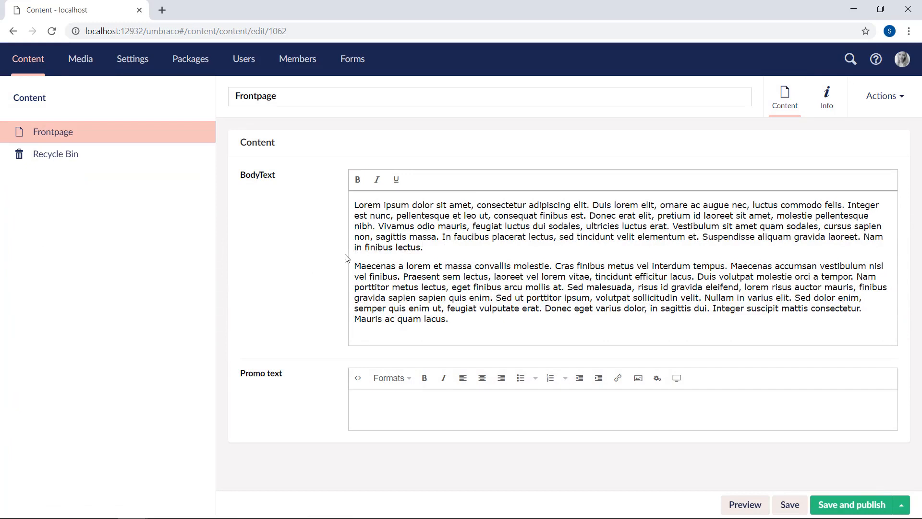
mouse_move(315, 429)
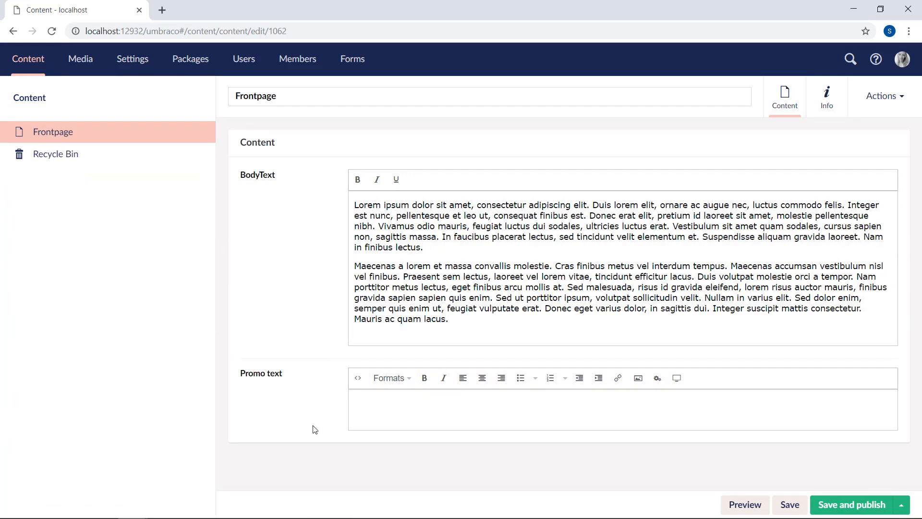
mouse_move(305, 412)
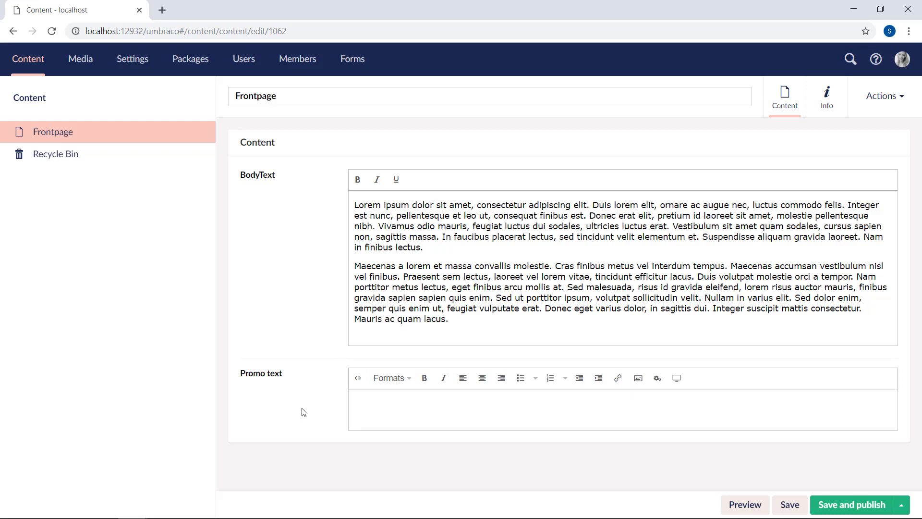
mouse_move(266, 427)
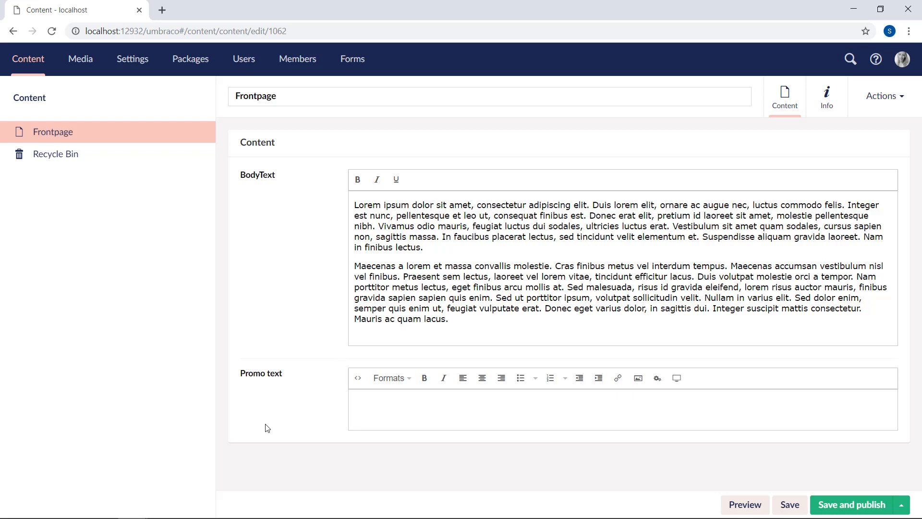
mouse_move(132, 58)
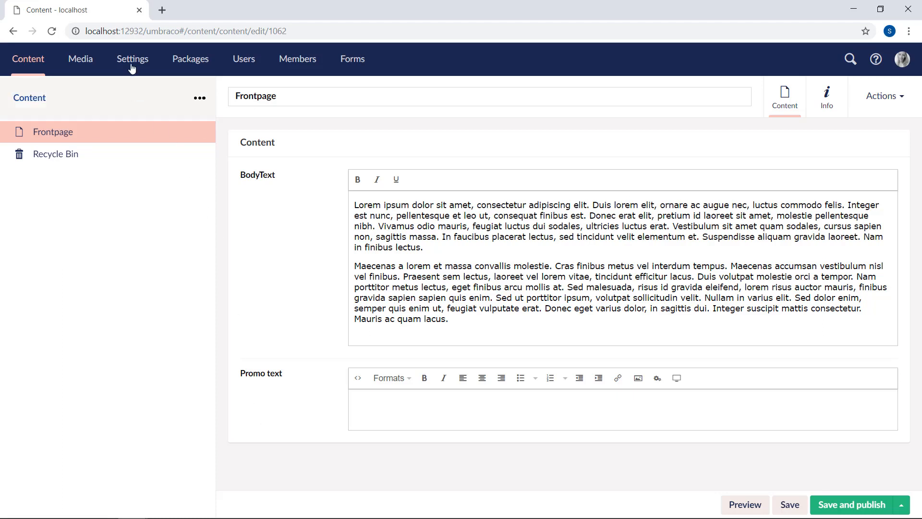
Step: In Settings > Data Types, open 'Homepage - BodyText - Rich Text Editor' and bring up data type actions
click(132, 58)
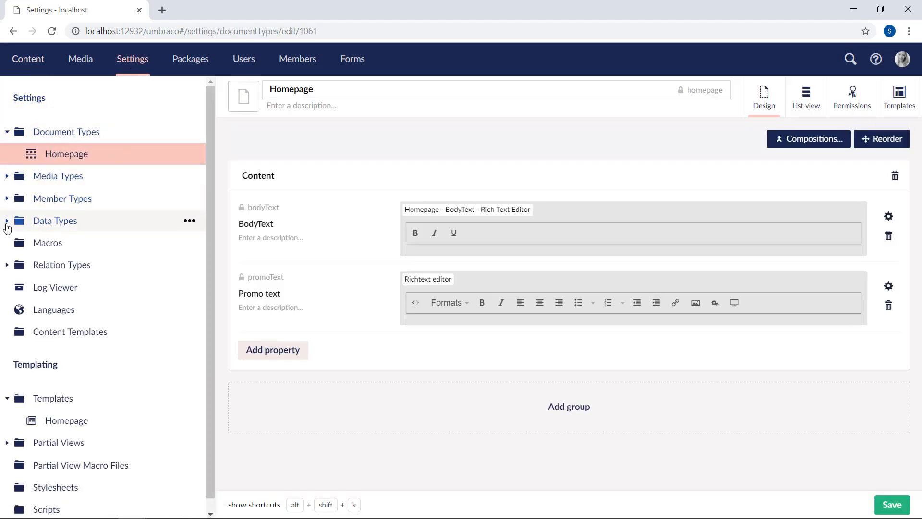
click(6, 221)
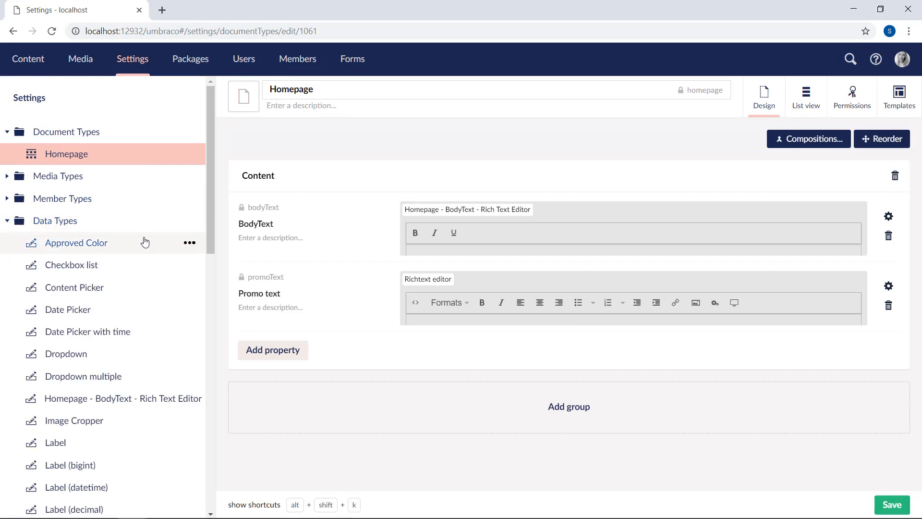
mouse_move(182, 291)
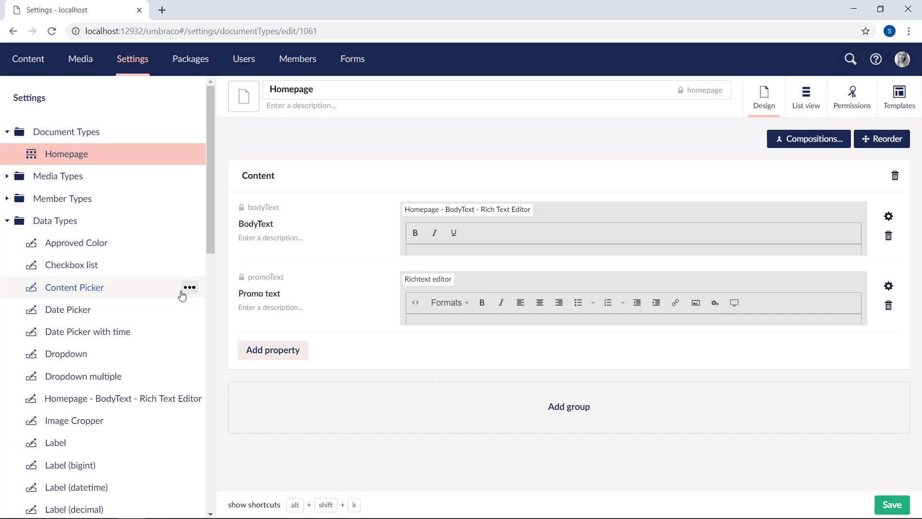
mouse_move(184, 332)
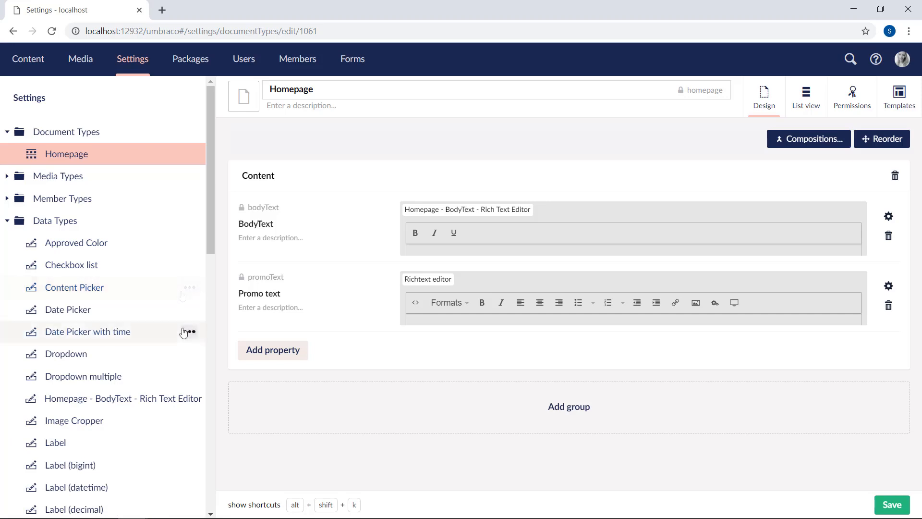
mouse_move(125, 247)
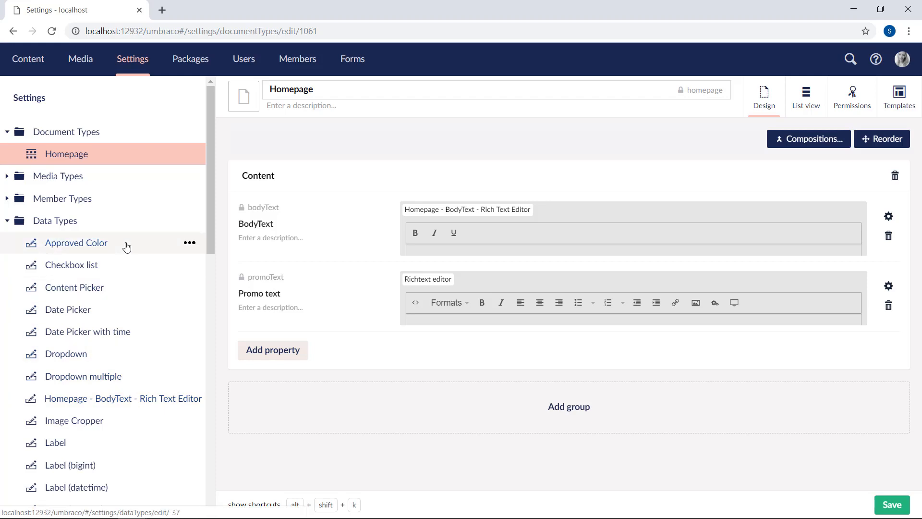
mouse_move(138, 401)
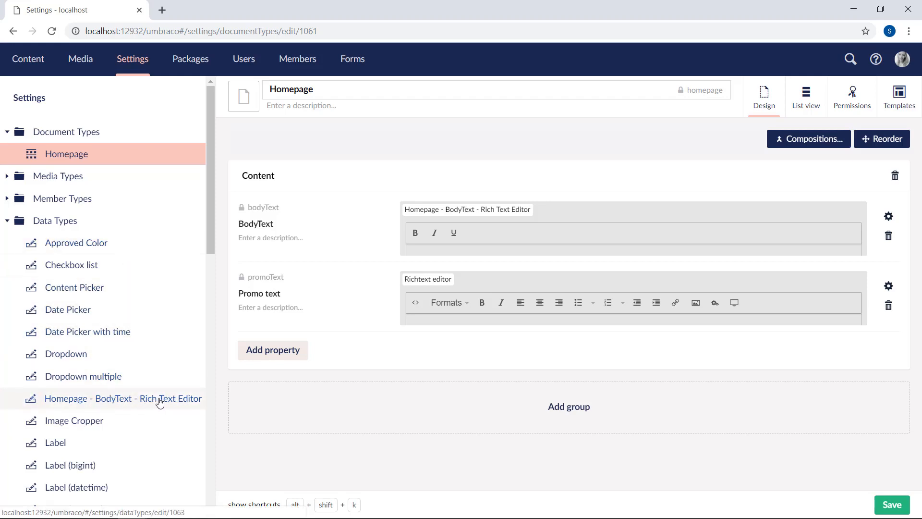
click(122, 398)
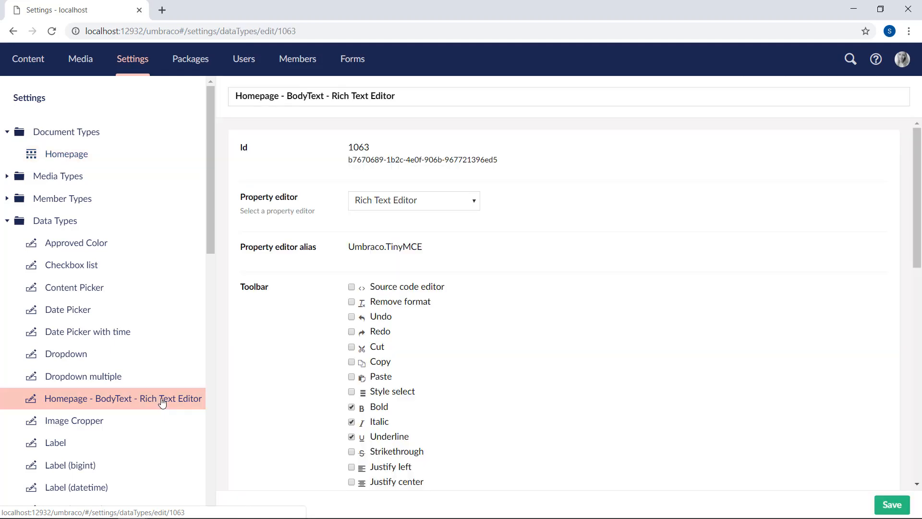
mouse_move(749, 405)
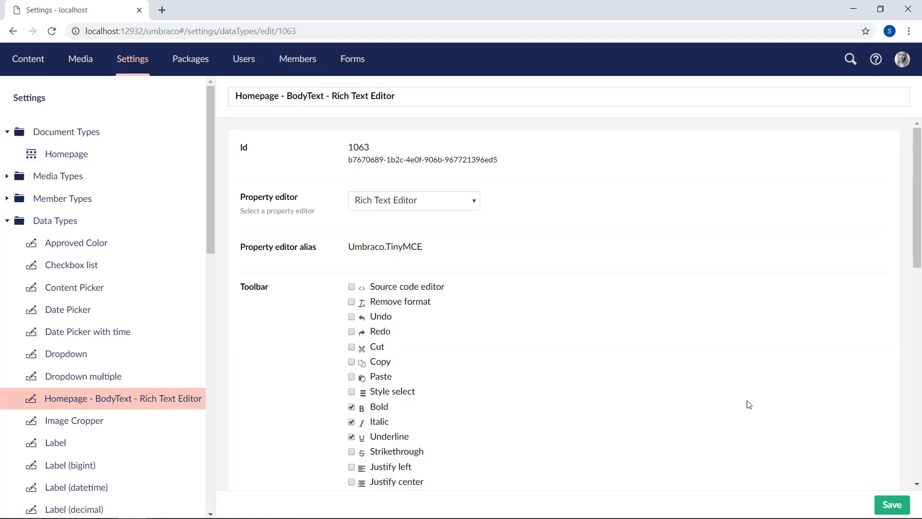
mouse_move(653, 358)
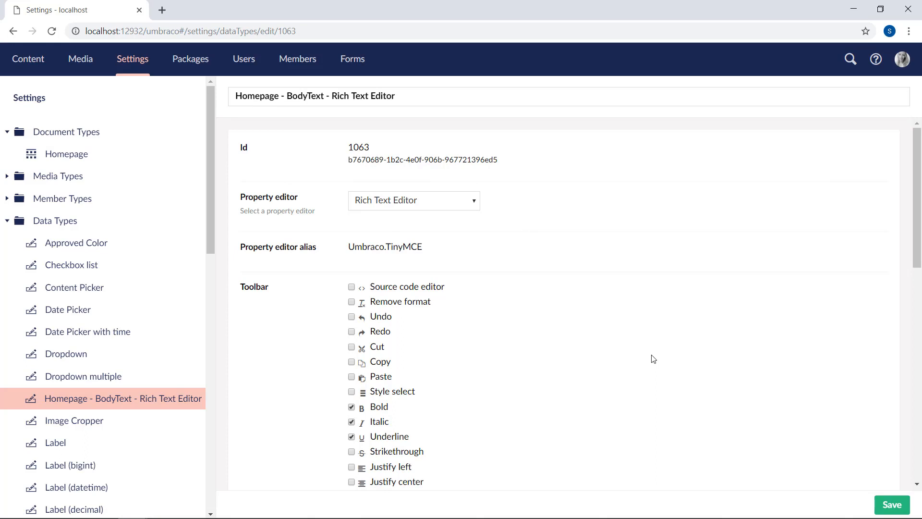
mouse_move(186, 253)
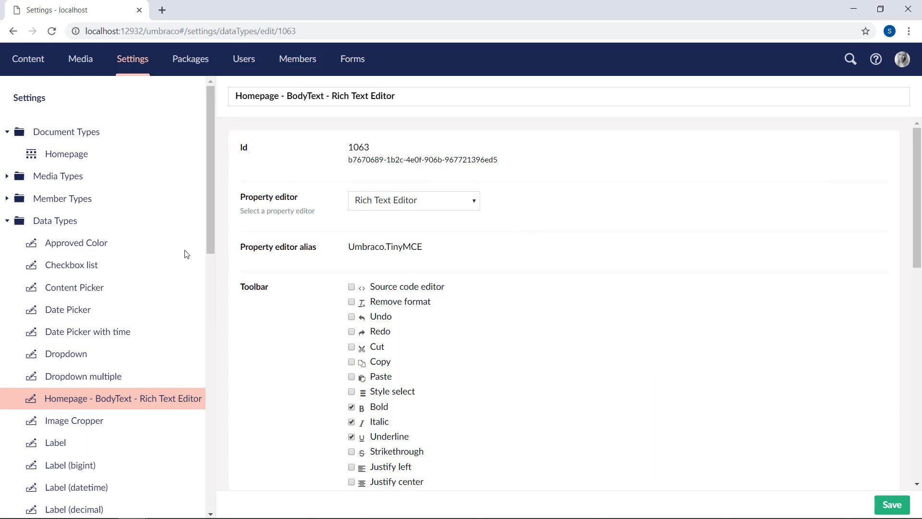
click(189, 221)
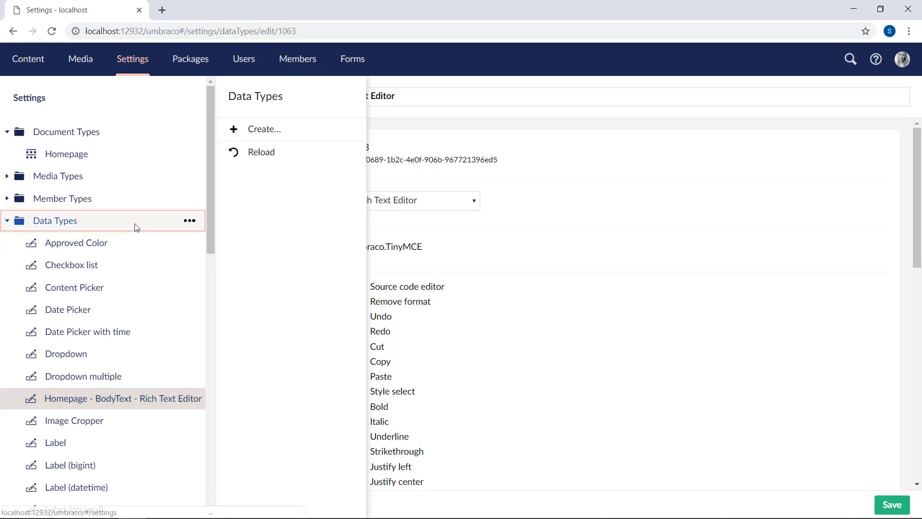
Step: Create a new unnamed data type, trying Rich Text Editor then leaving the property editor on Label
click(263, 129)
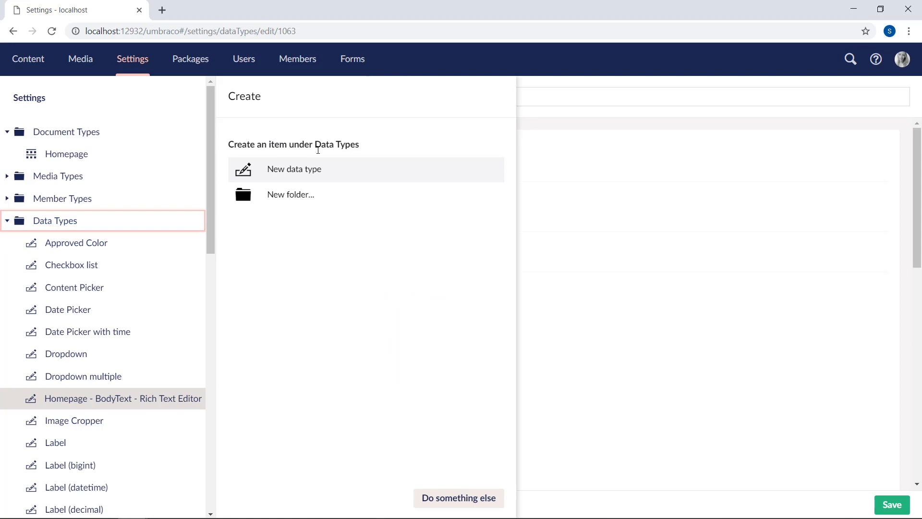
click(294, 169)
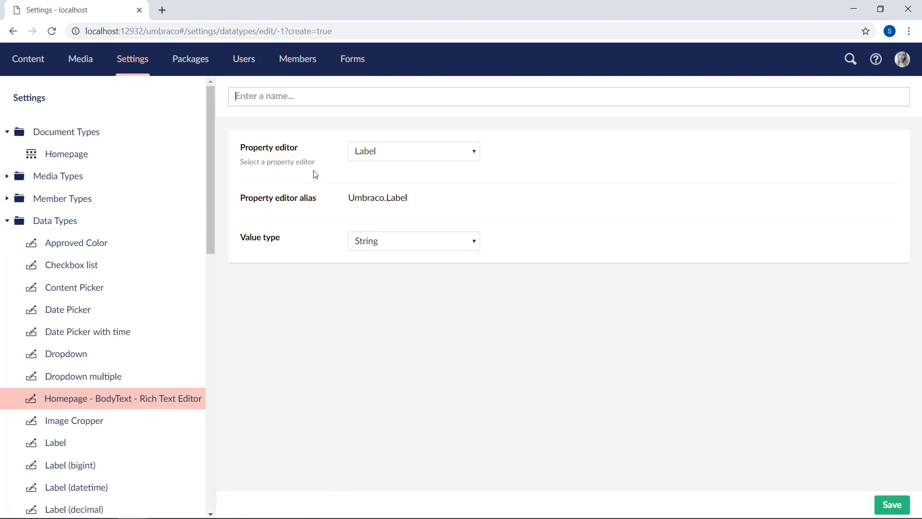
click(346, 96)
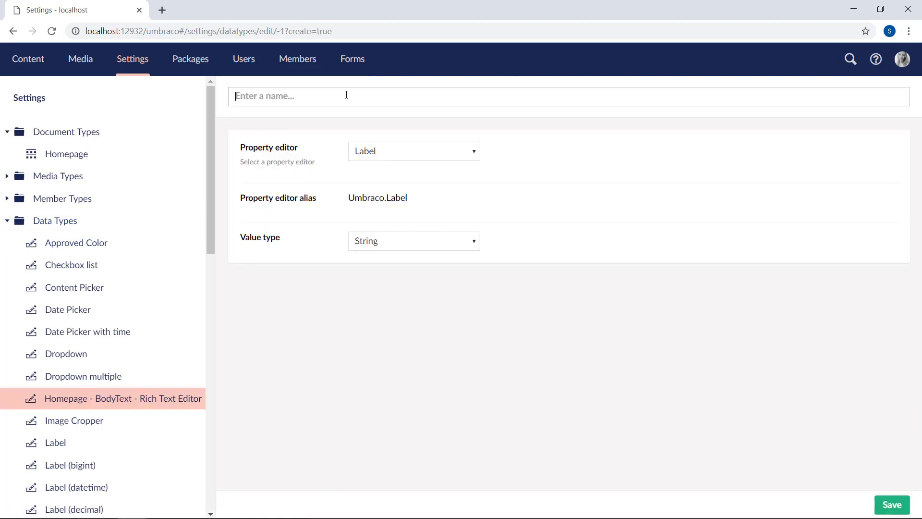
mouse_move(383, 221)
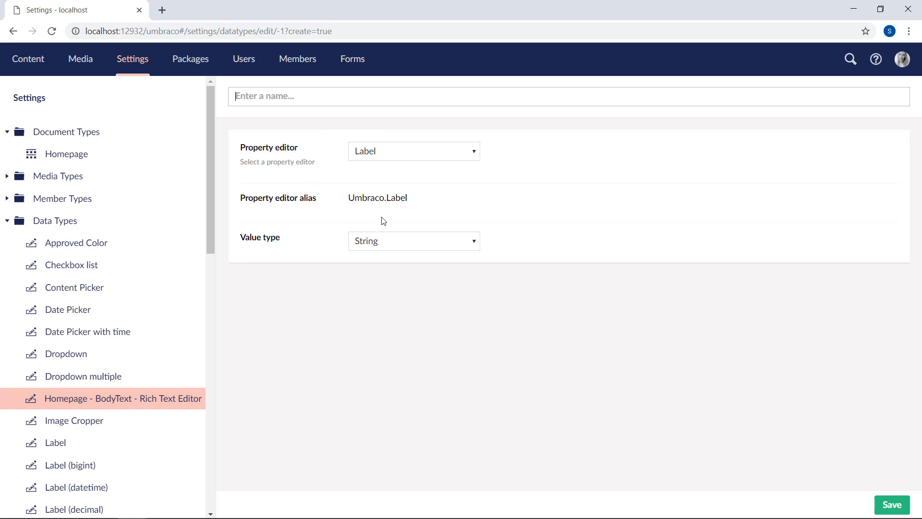
mouse_move(486, 202)
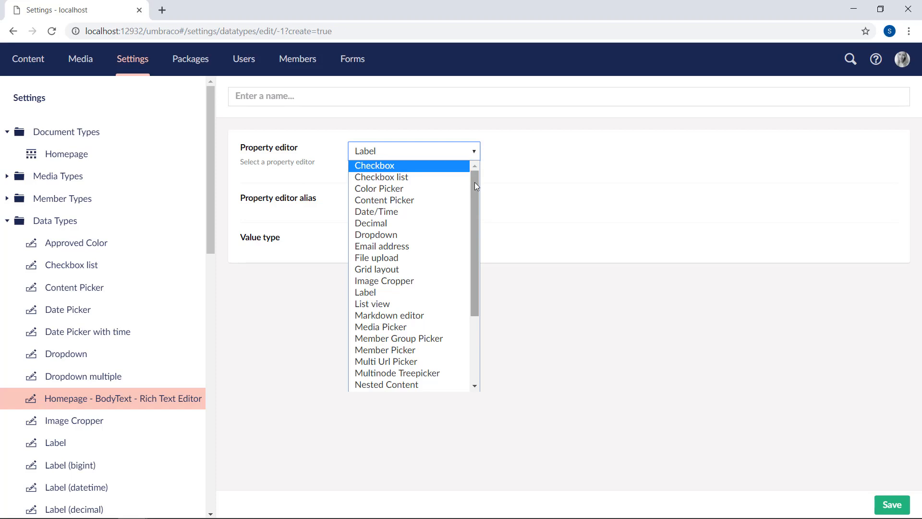
scroll(down, 3)
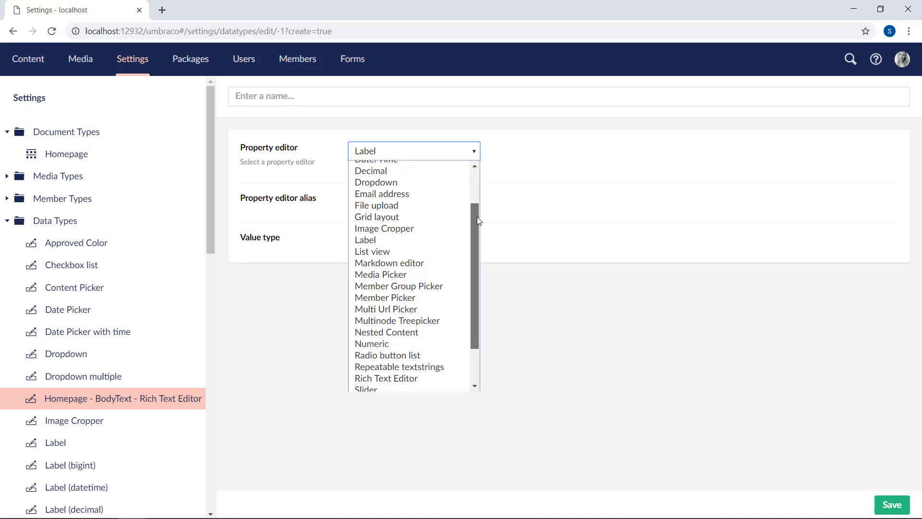
scroll(down, 3)
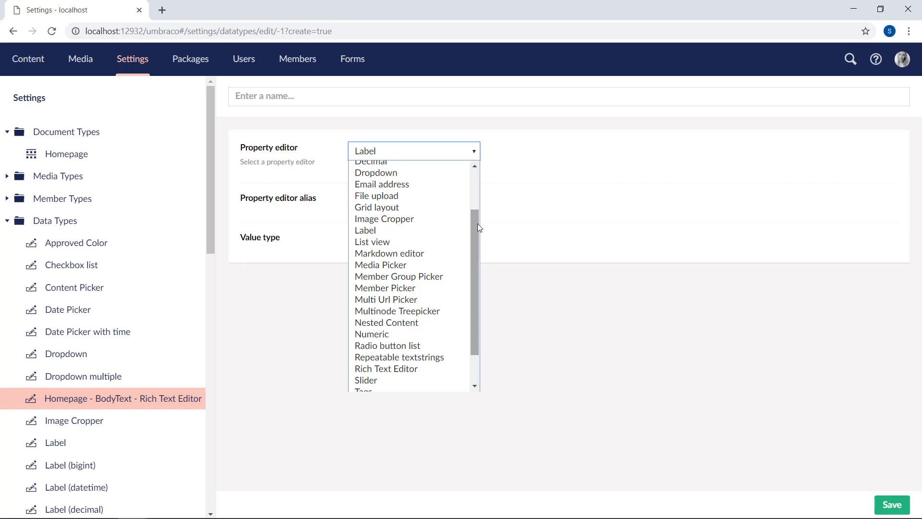
mouse_move(562, 245)
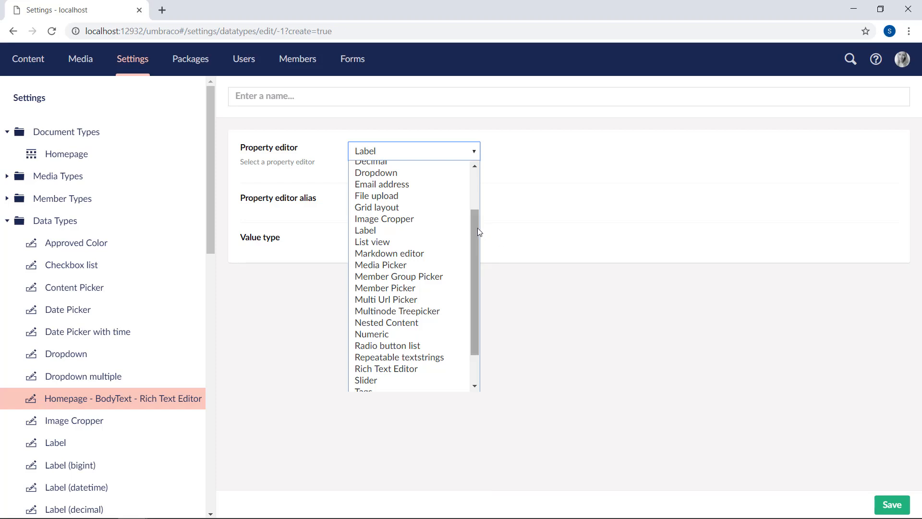
click(386, 368)
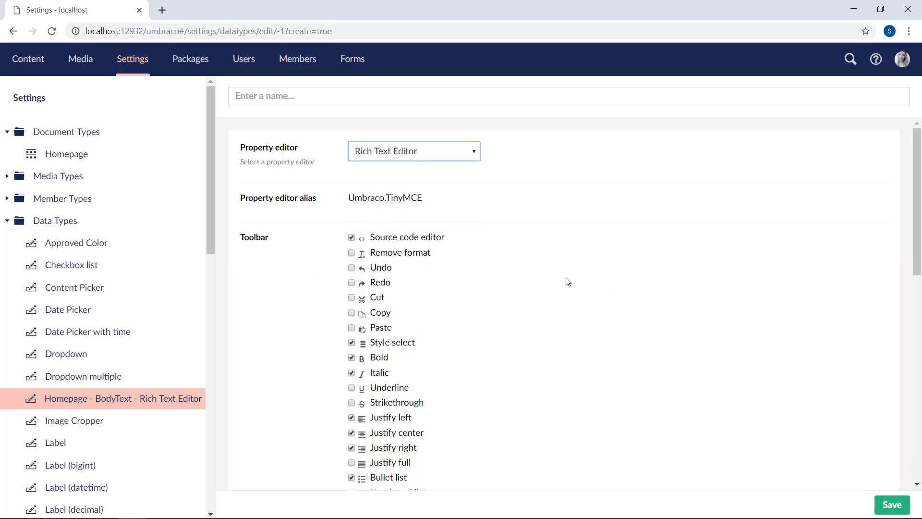
click(413, 151)
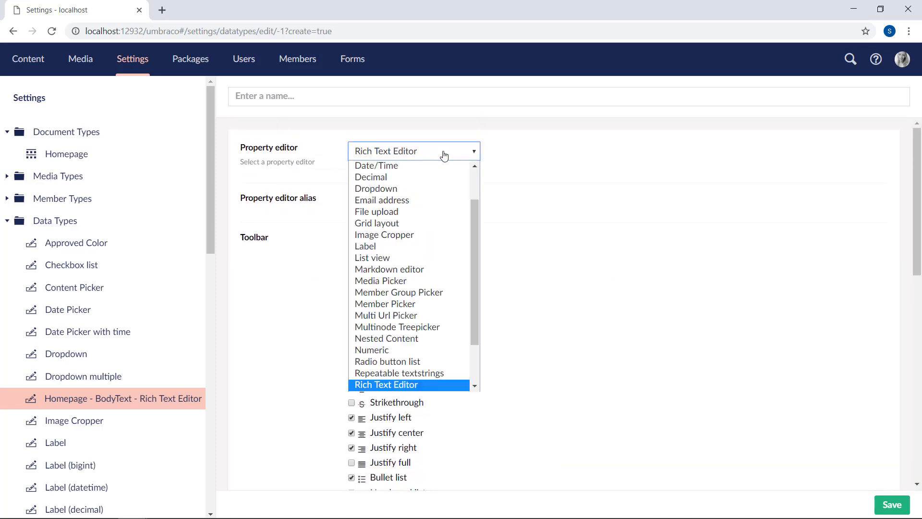
click(365, 246)
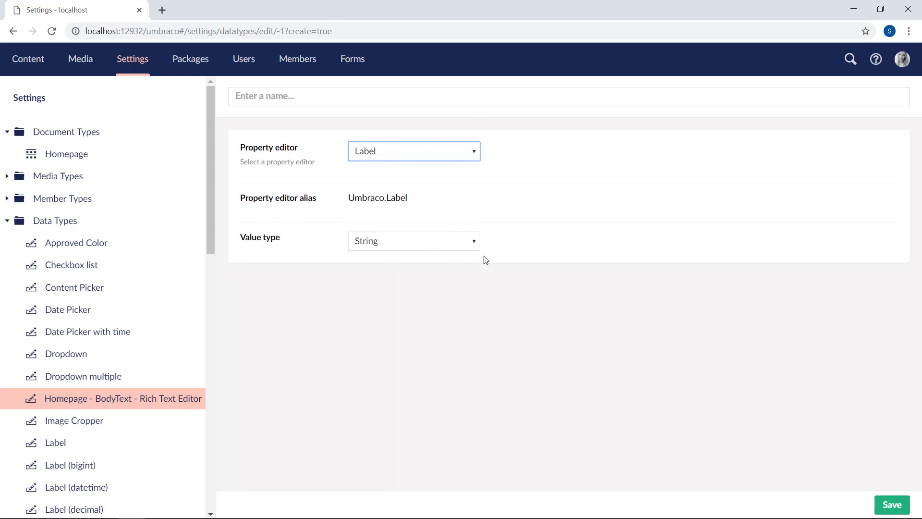
mouse_move(512, 205)
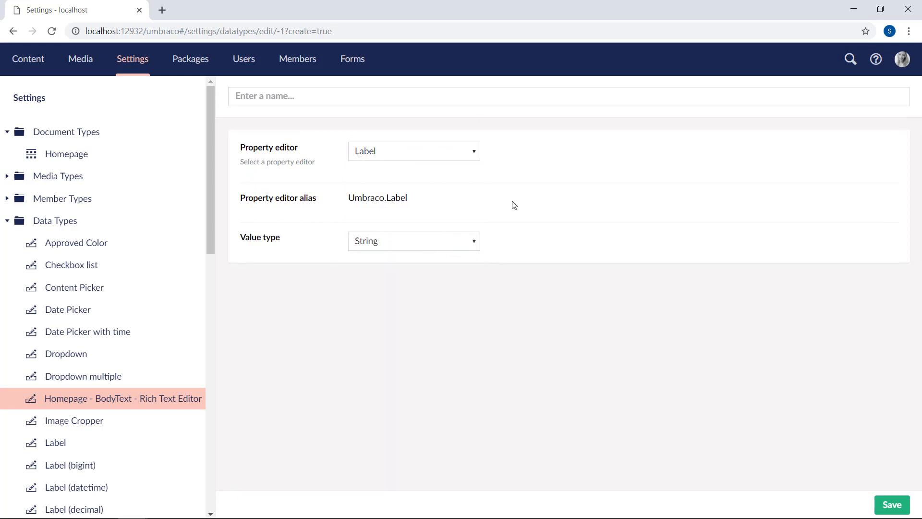
mouse_move(487, 251)
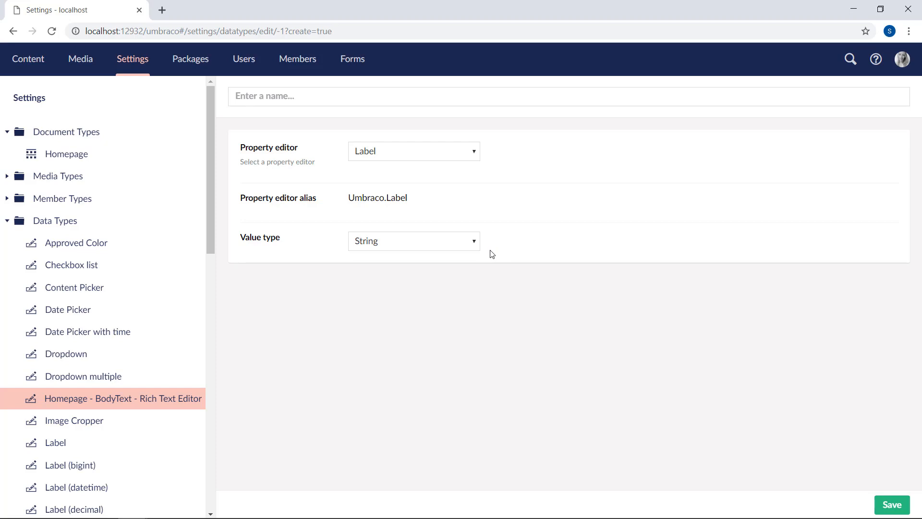
mouse_move(66, 154)
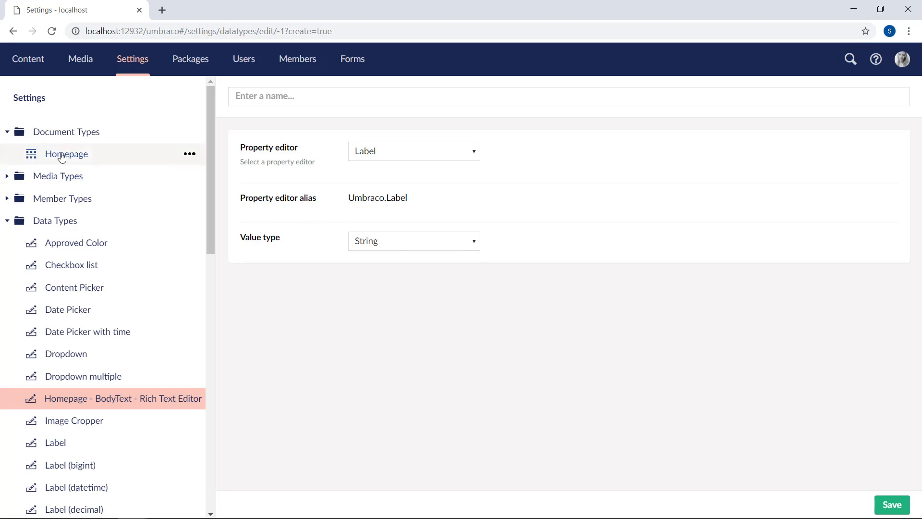
Step: Give Homepage a new group named Lists containing a property named Title
click(66, 154)
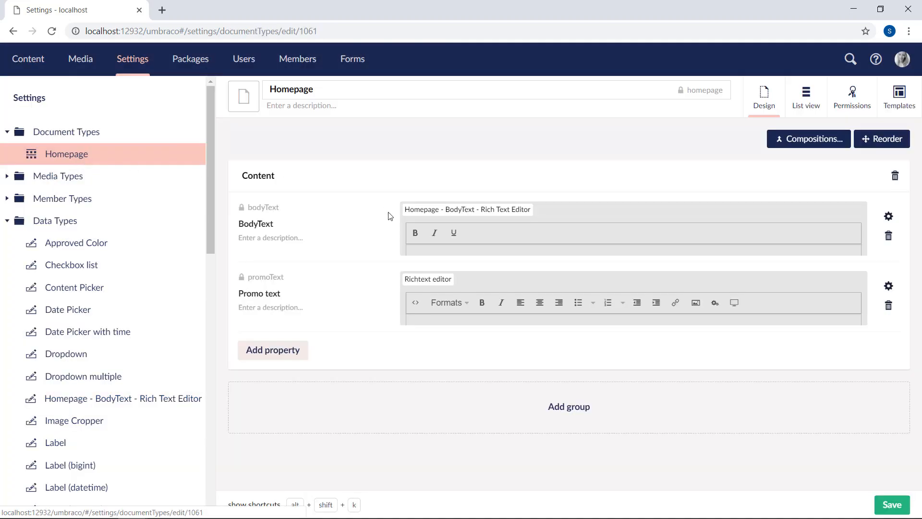
mouse_move(569, 407)
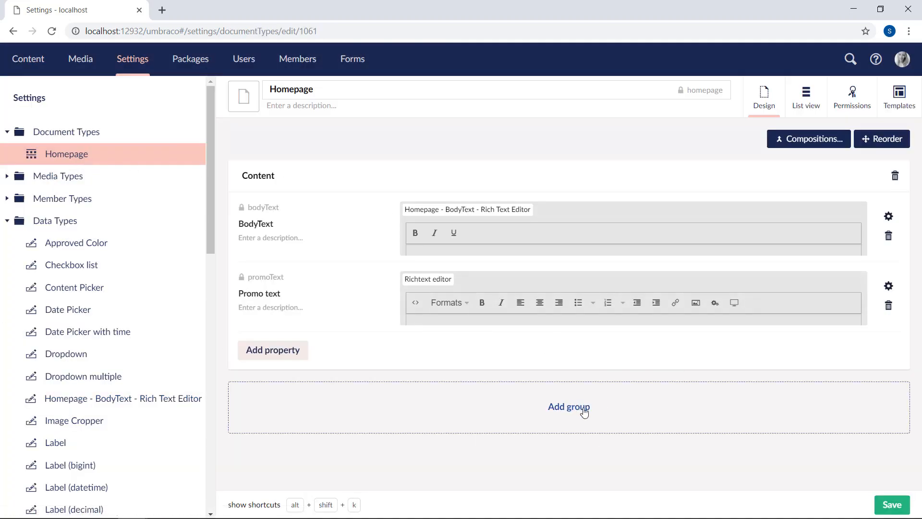
click(568, 406)
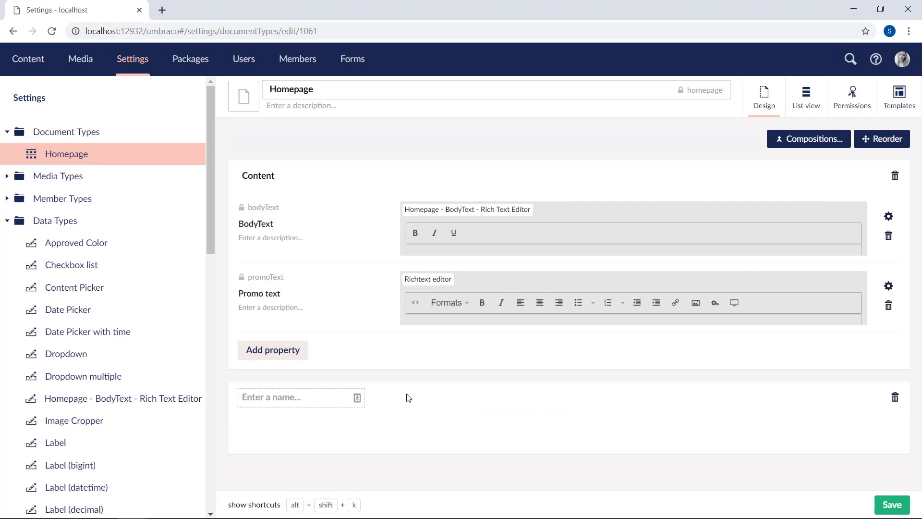
text(Lists)
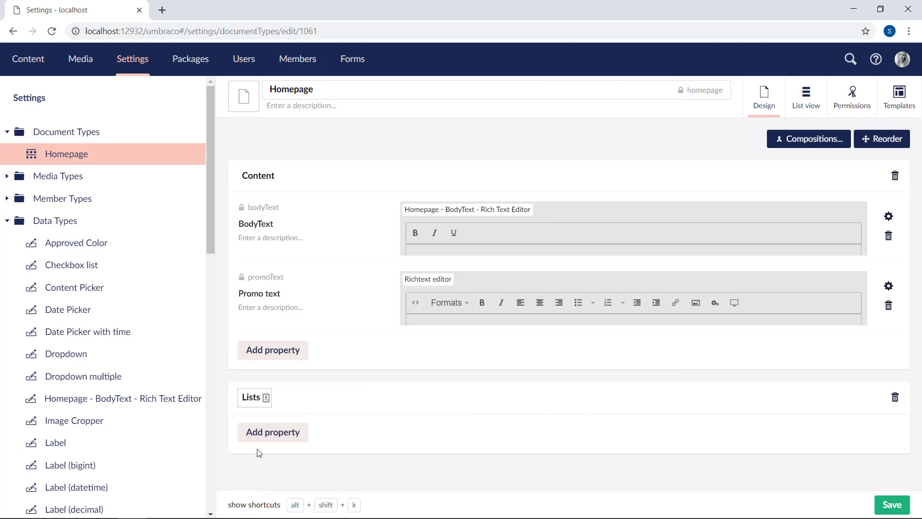
click(272, 431)
text(T)
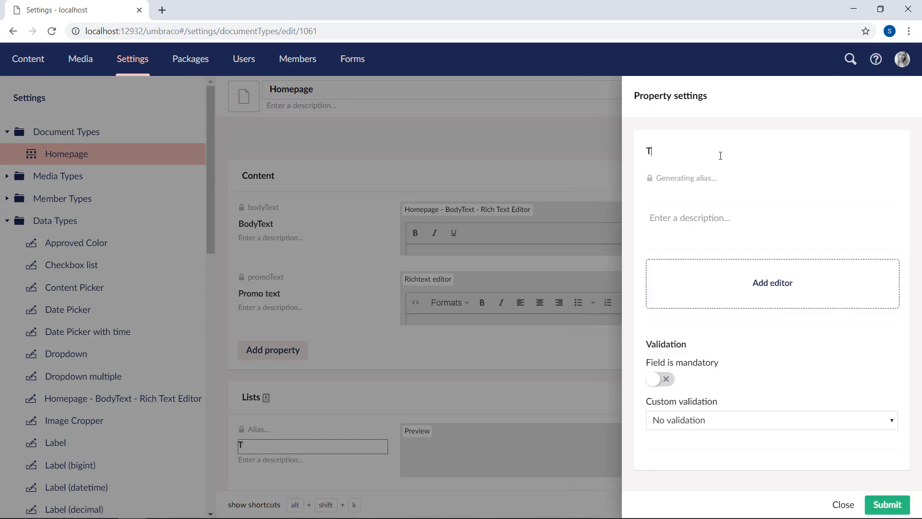
text(itle)
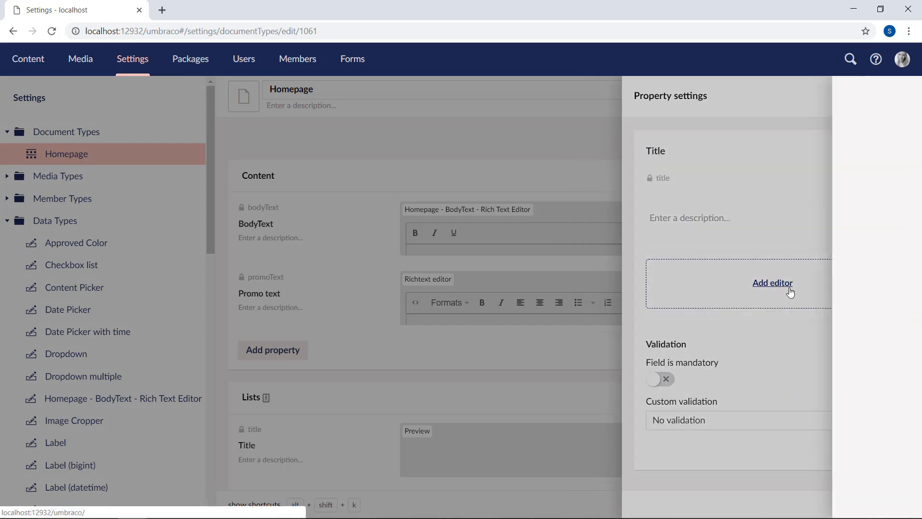
Step: Assign the existing Dropdown editor to Title and save the Homepage document type
click(772, 283)
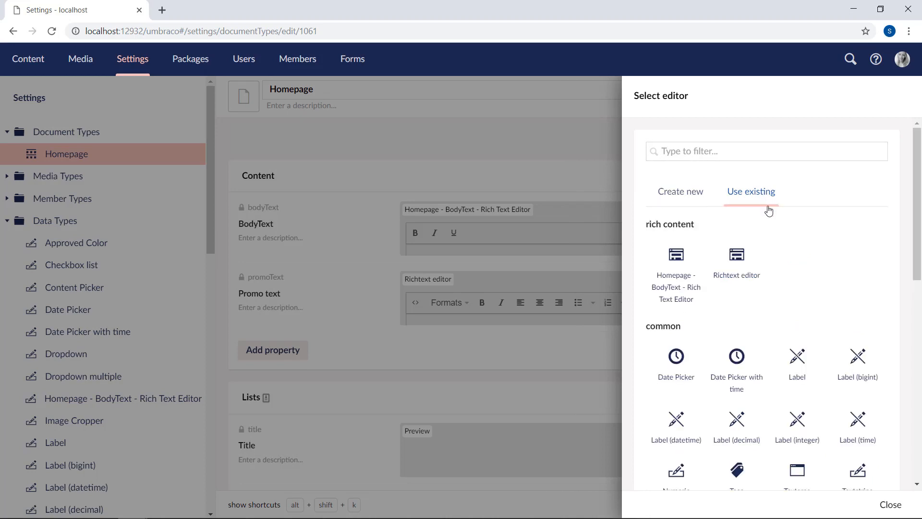
scroll(down, 3)
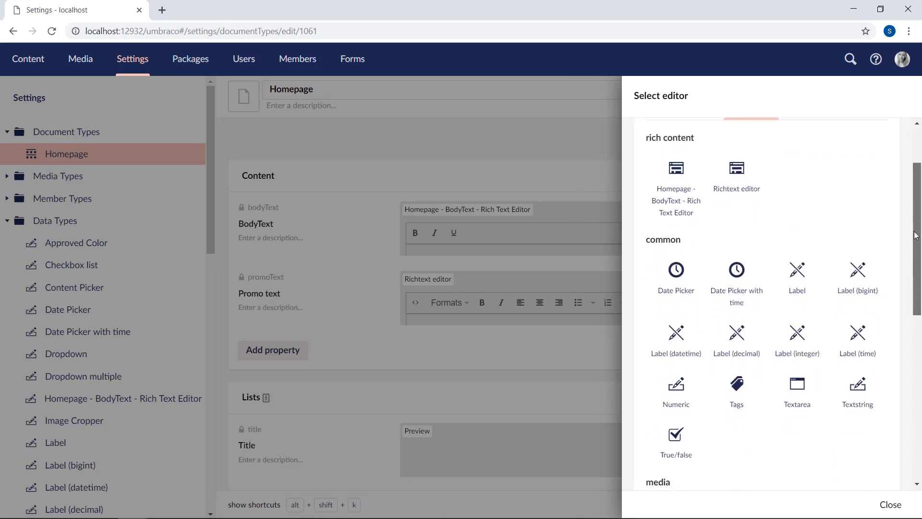
scroll(down, 3)
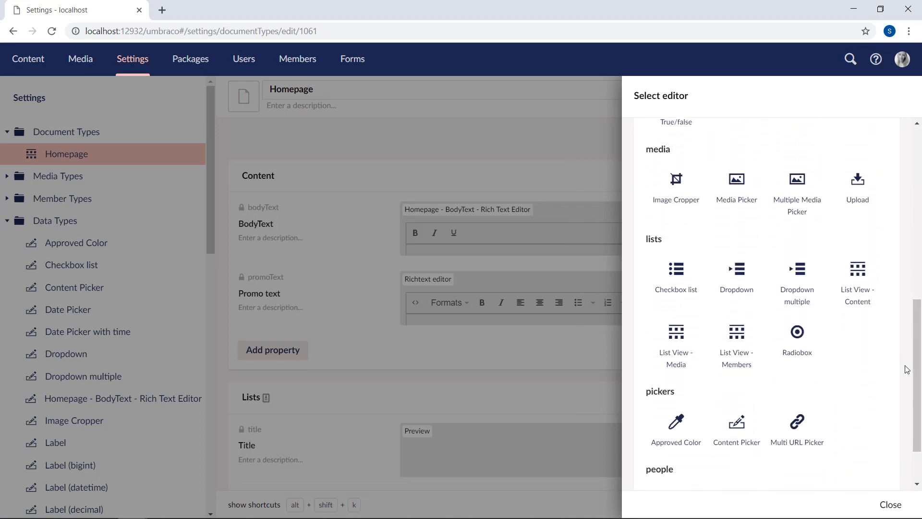
click(736, 269)
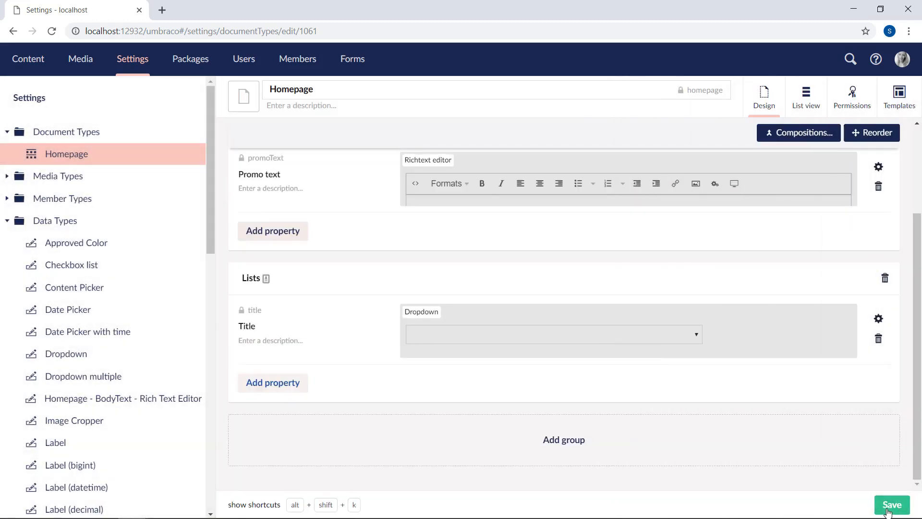
click(892, 504)
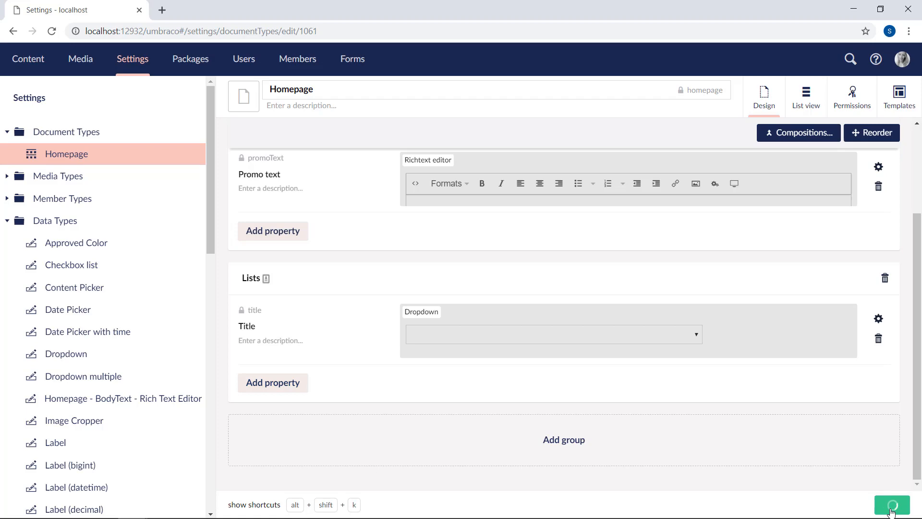
click(892, 504)
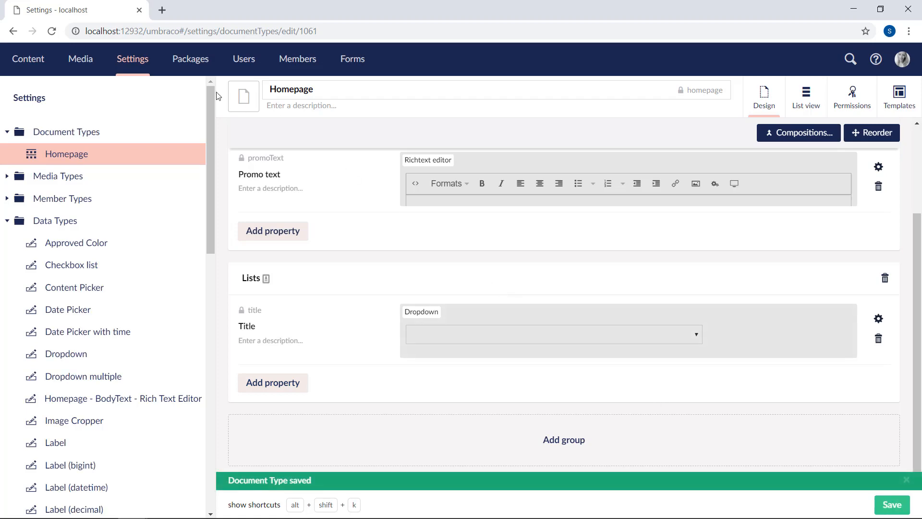
click(28, 58)
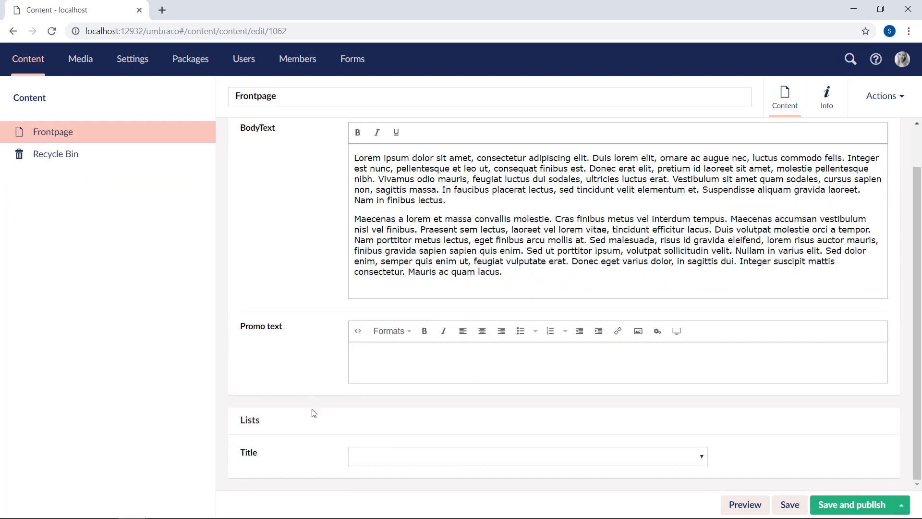
mouse_move(768, 462)
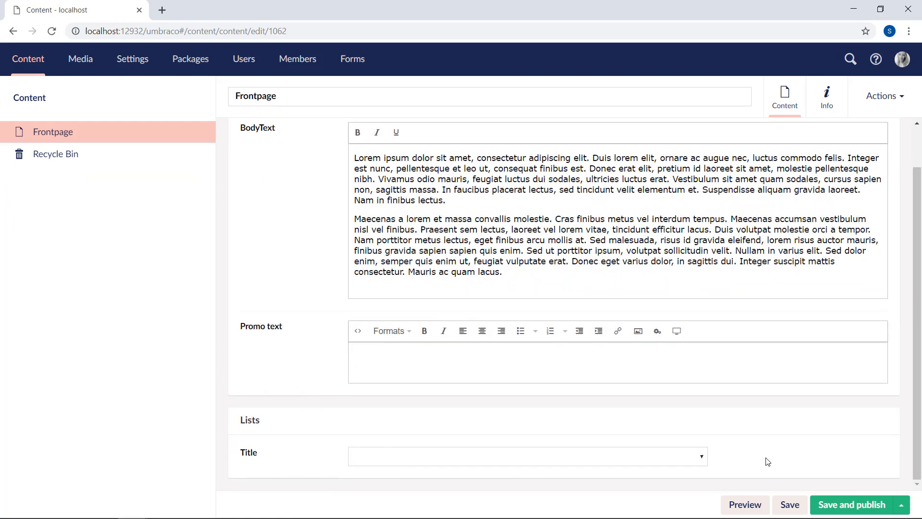
mouse_move(708, 468)
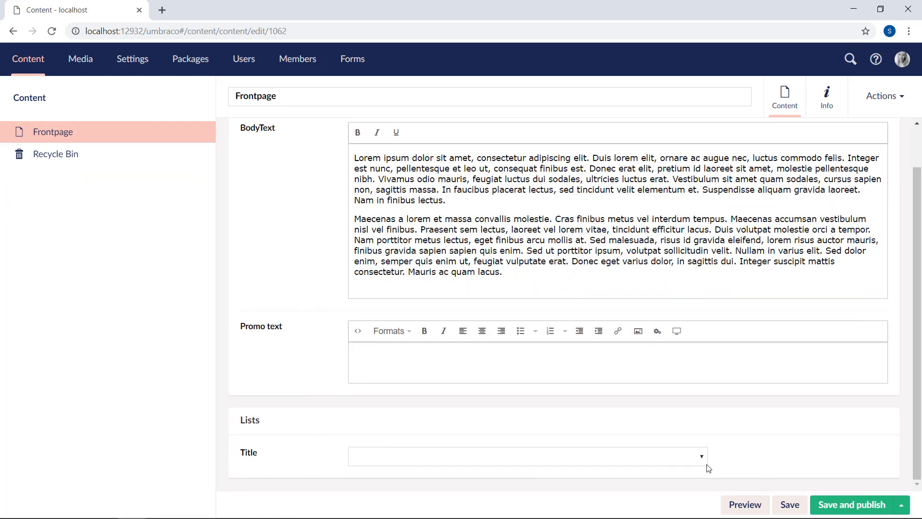
Step: Check the empty Title dropdown on Frontpage, then show its Info with Published status
click(526, 455)
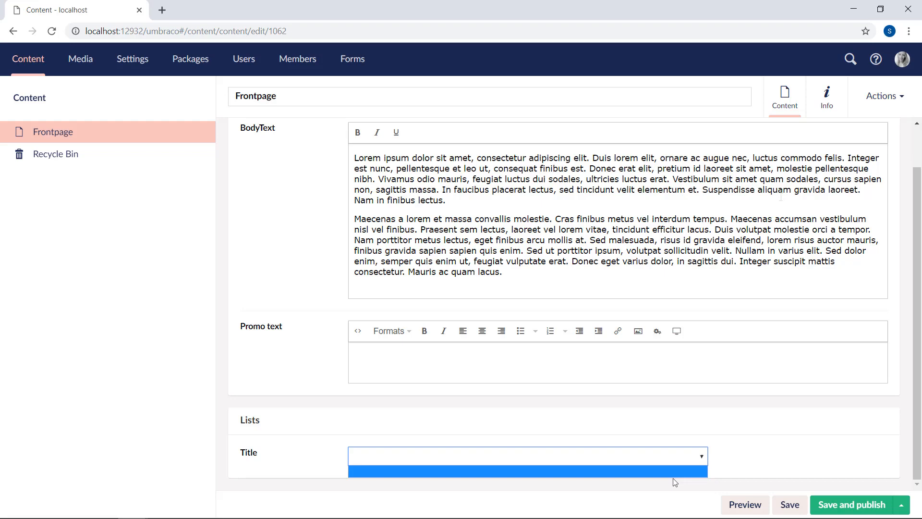
click(828, 94)
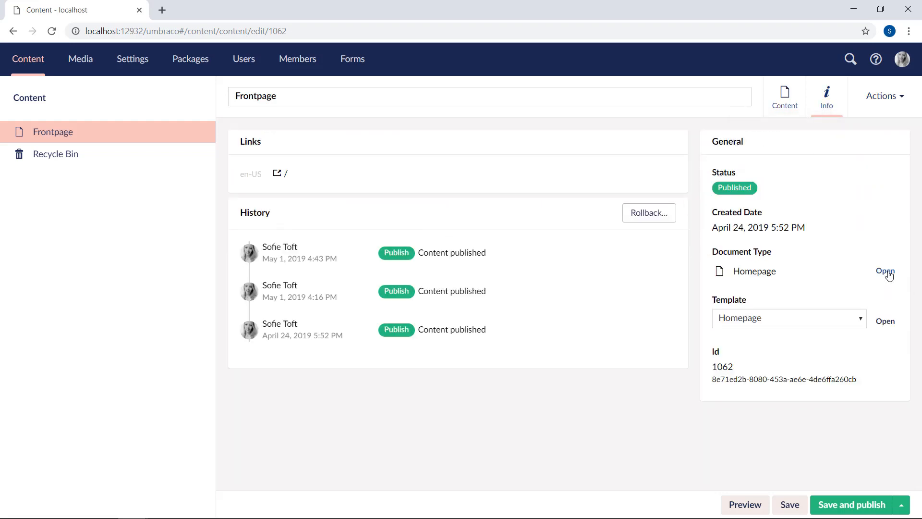
Step: Reach the Dropdown editor settings of the Homepage Title property, showing an empty prevalue list
click(885, 271)
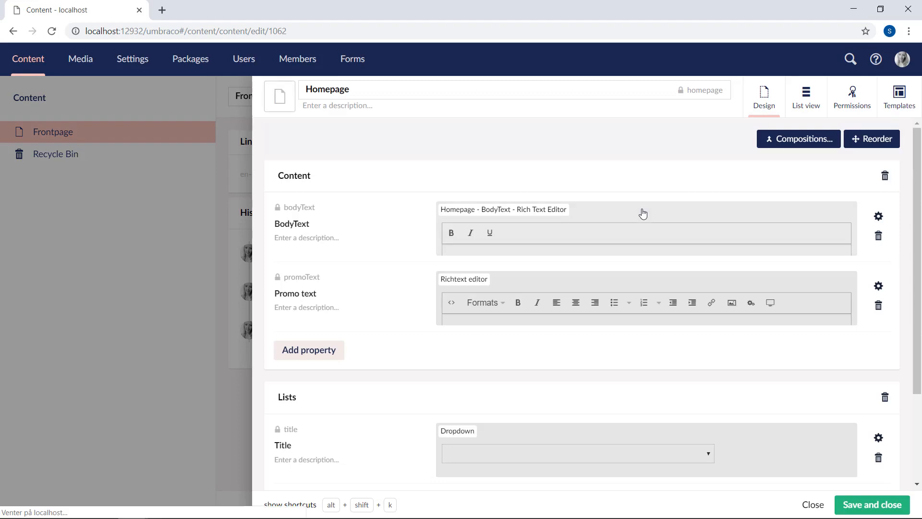
mouse_move(866, 440)
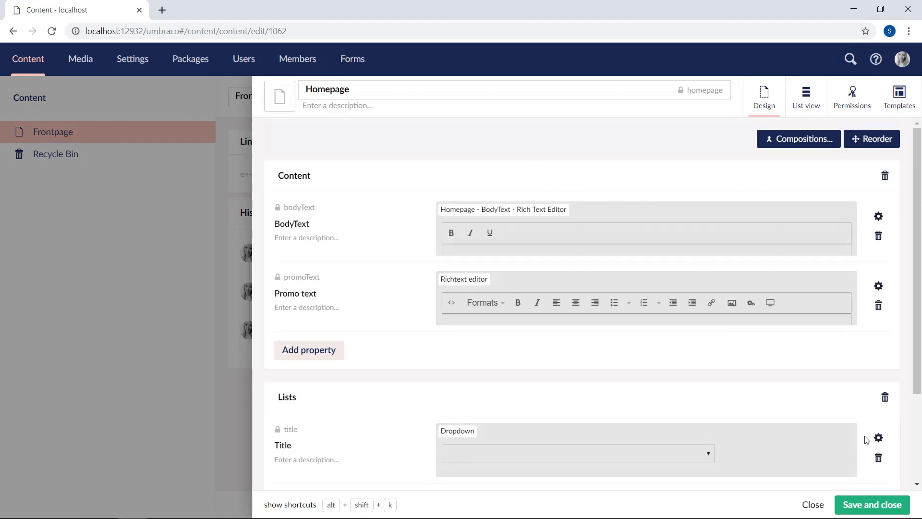
click(878, 438)
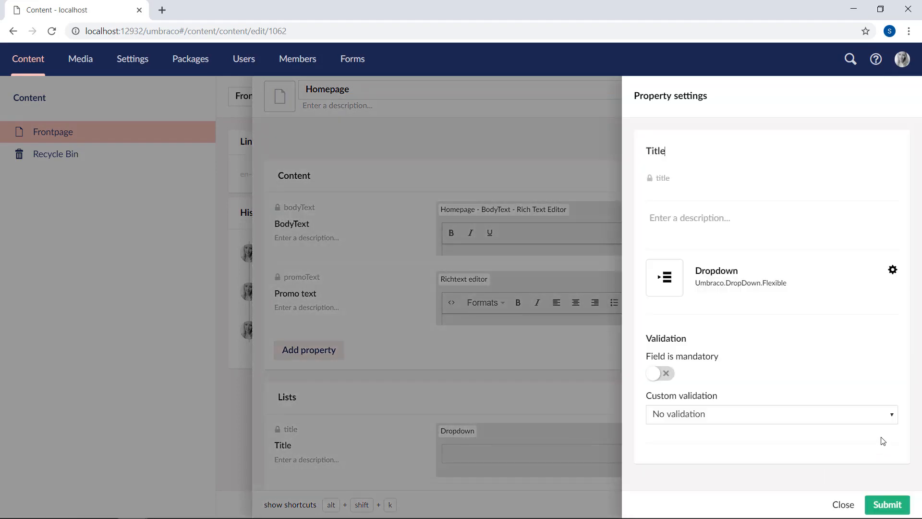
click(892, 270)
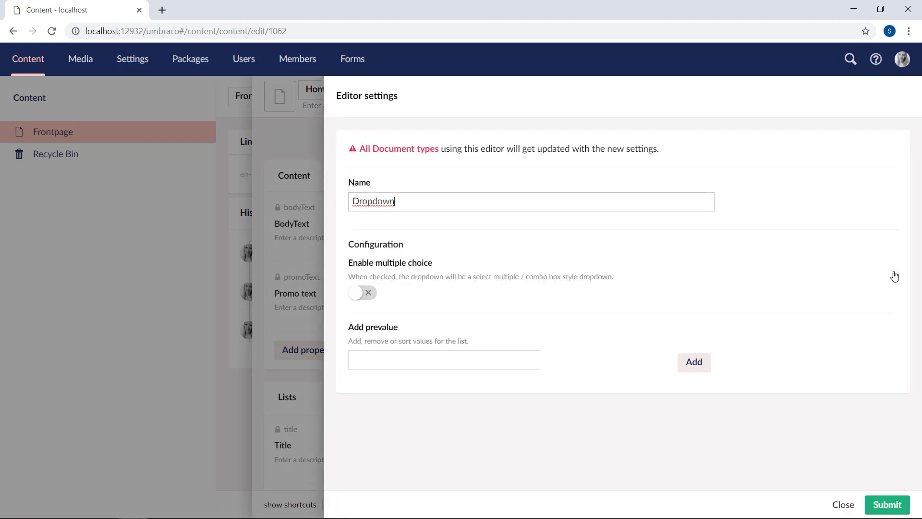
mouse_move(835, 311)
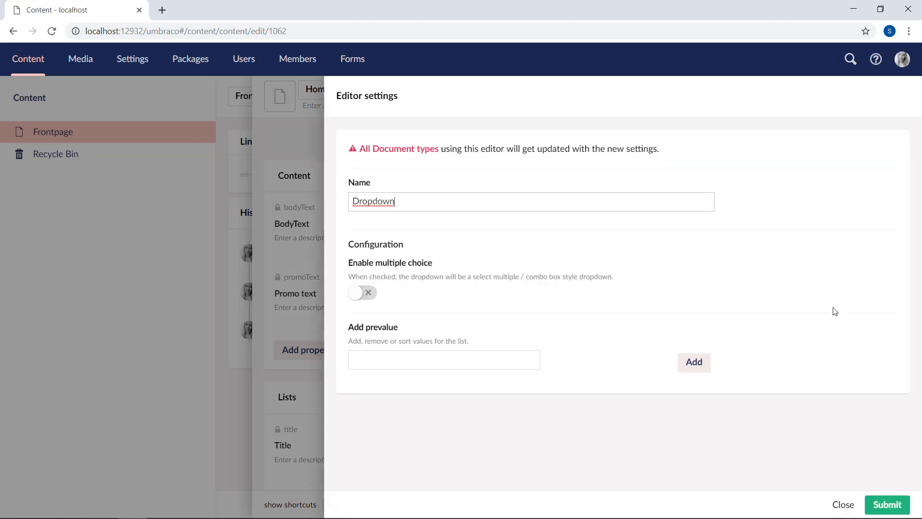
mouse_move(799, 322)
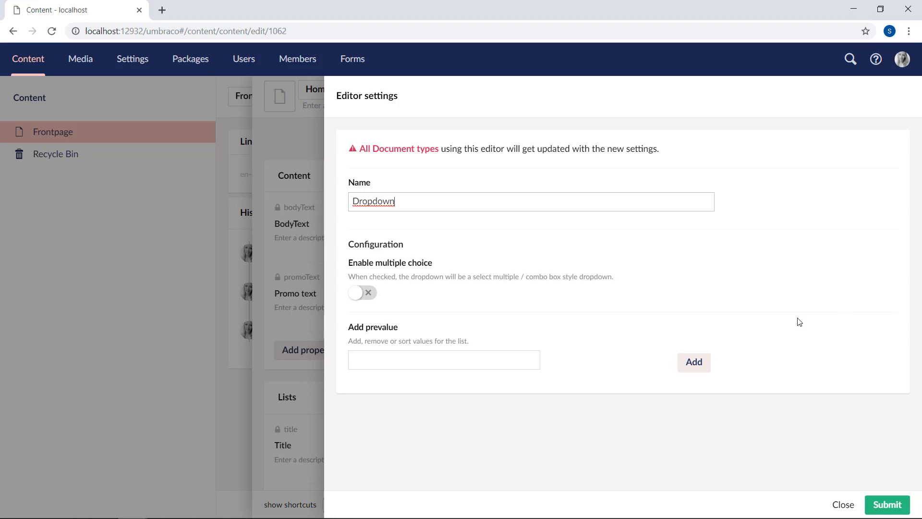
mouse_move(719, 403)
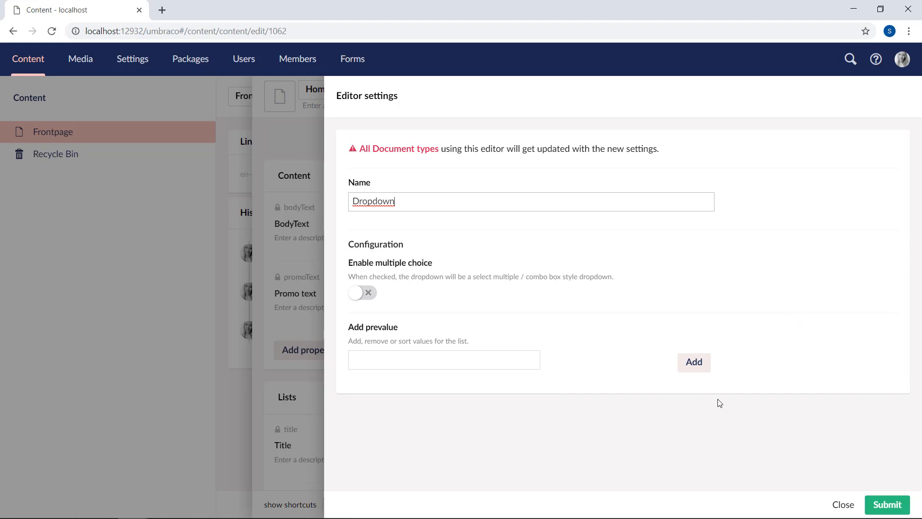